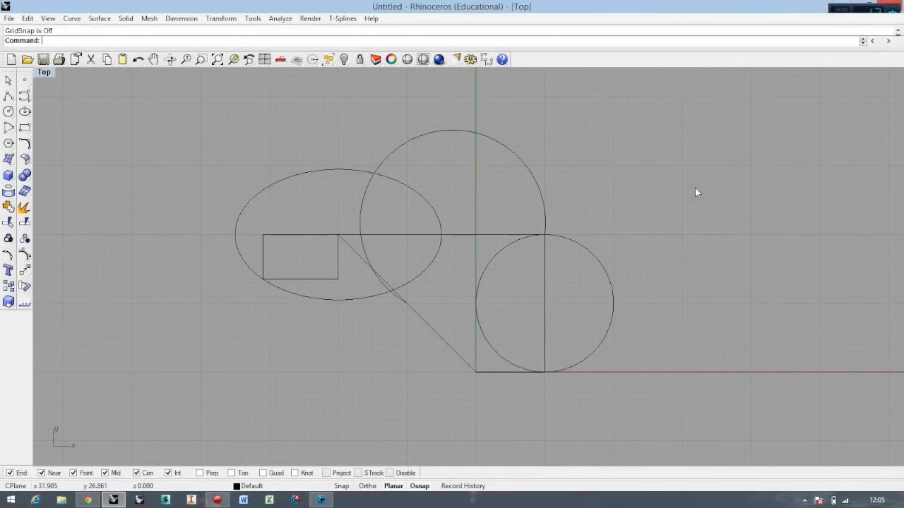
mouse_move(56, 154)
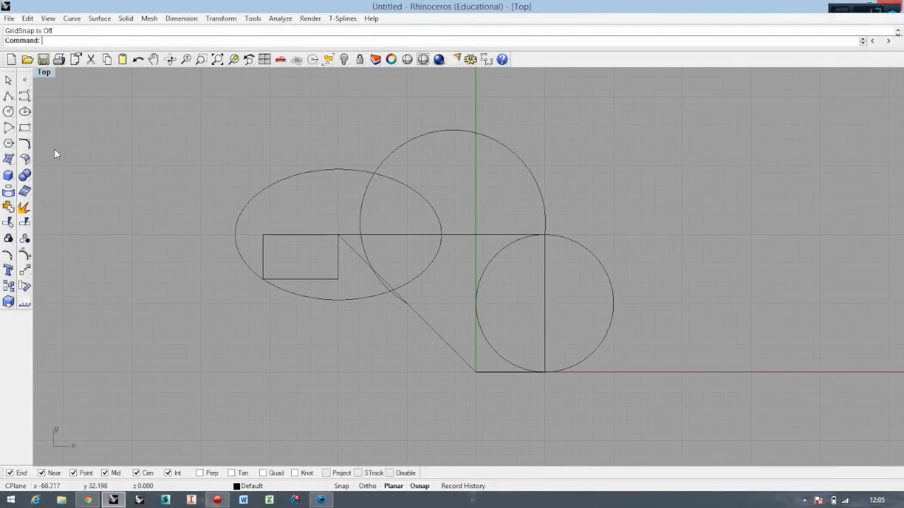
mouse_move(609, 172)
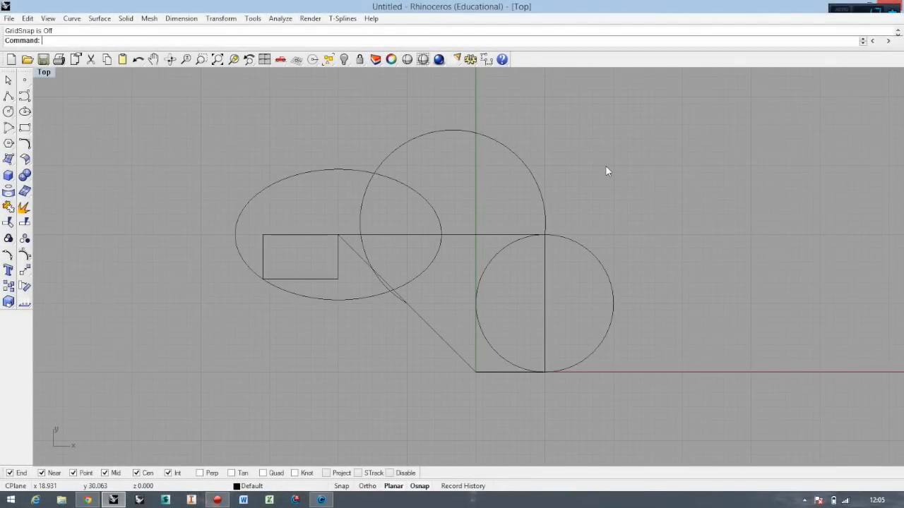
mouse_move(471, 262)
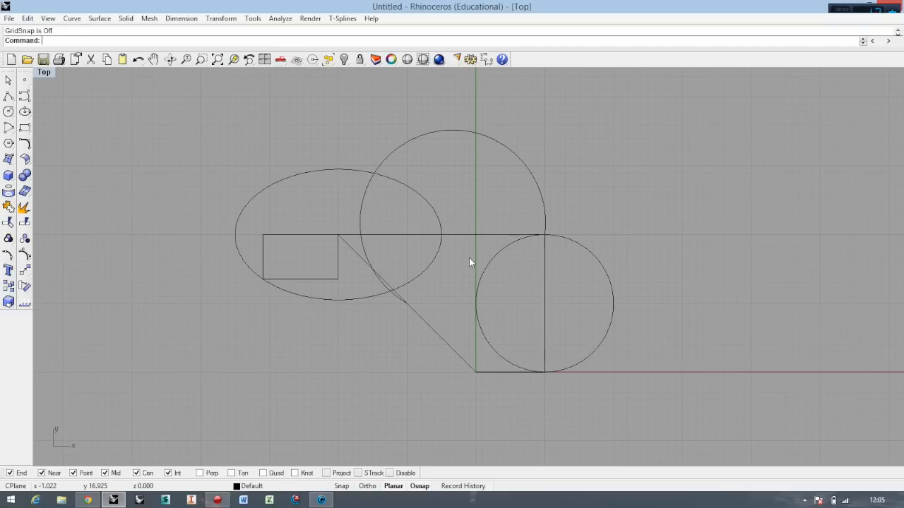
mouse_move(552, 191)
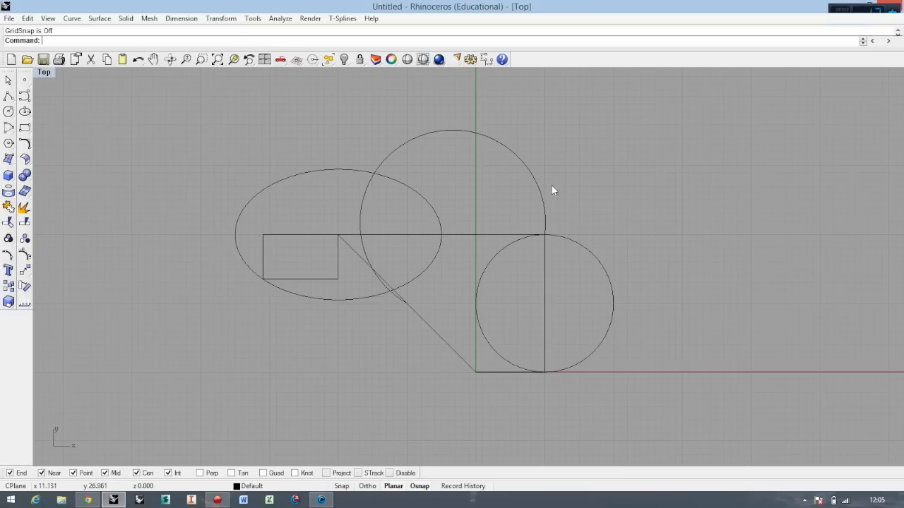
mouse_move(227, 250)
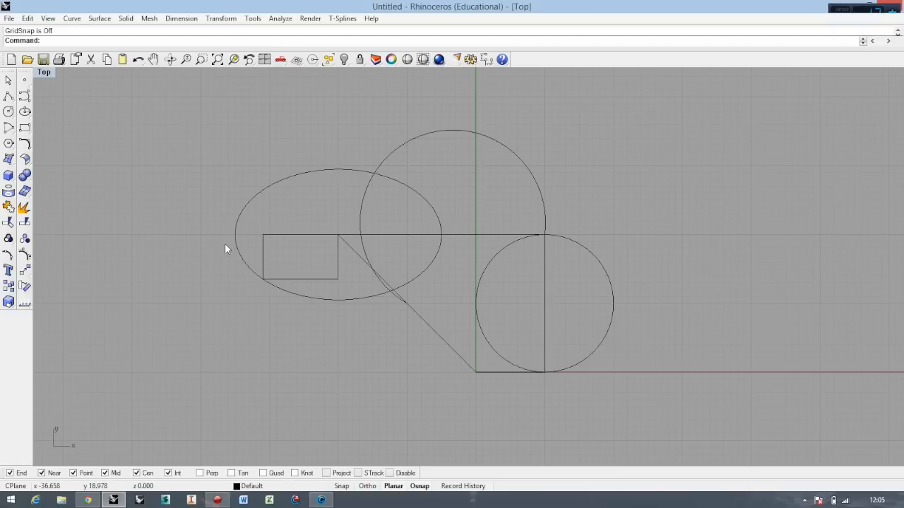
mouse_move(593, 362)
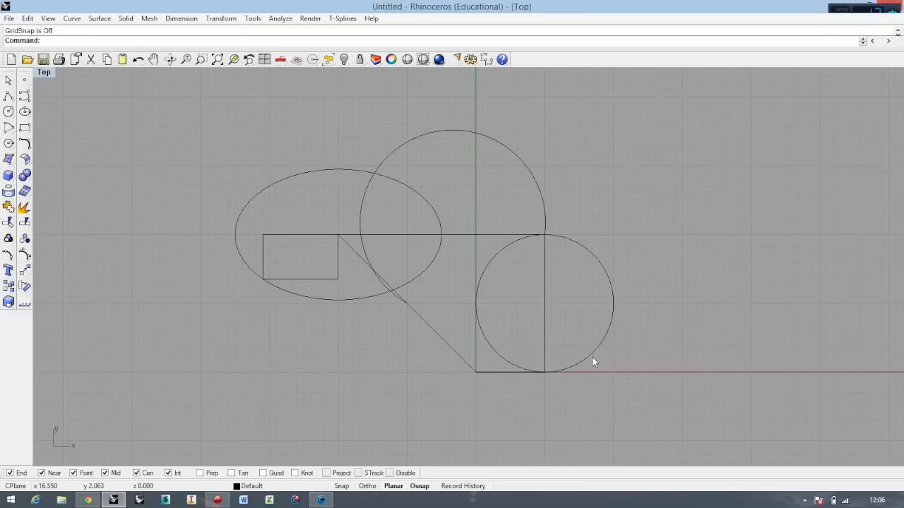
mouse_move(367, 406)
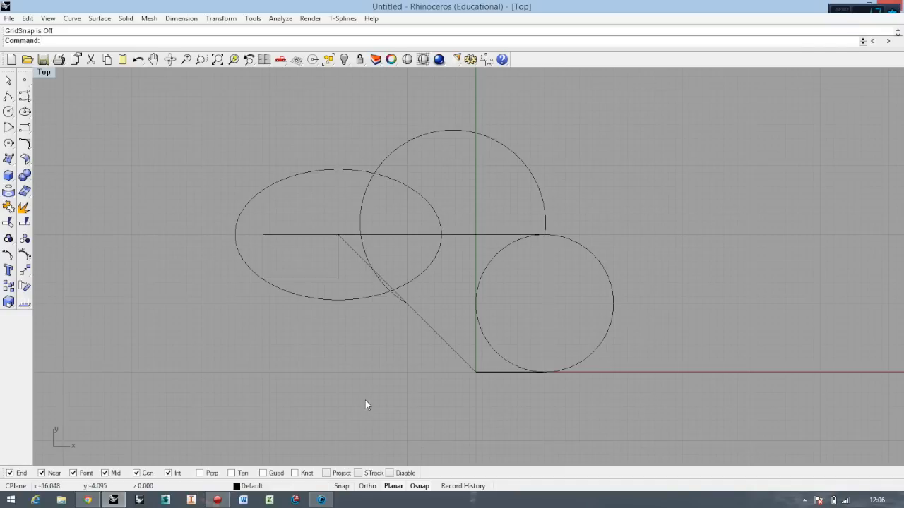
mouse_move(87, 163)
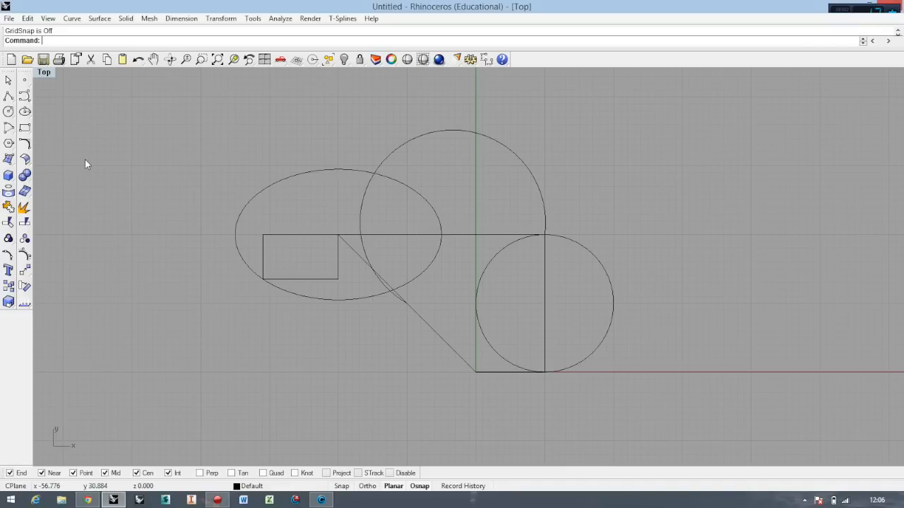
mouse_move(50, 163)
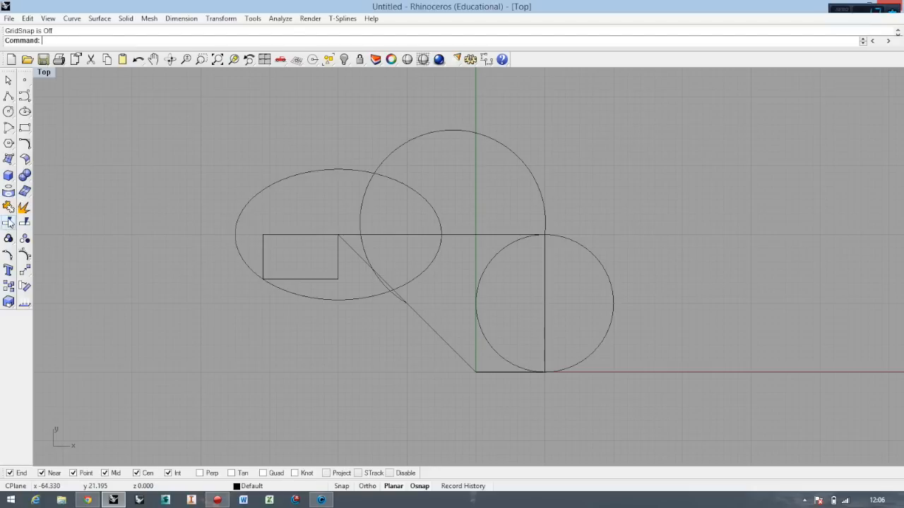
mouse_move(10, 223)
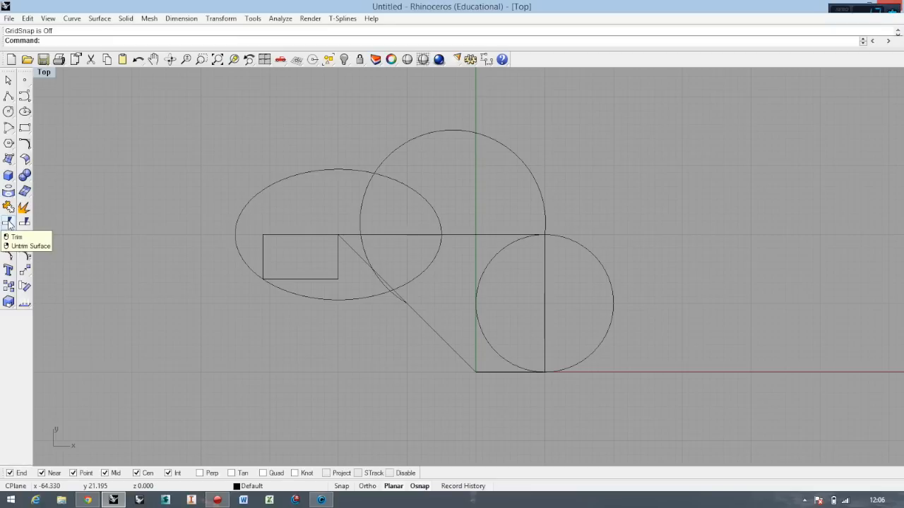
mouse_move(279, 128)
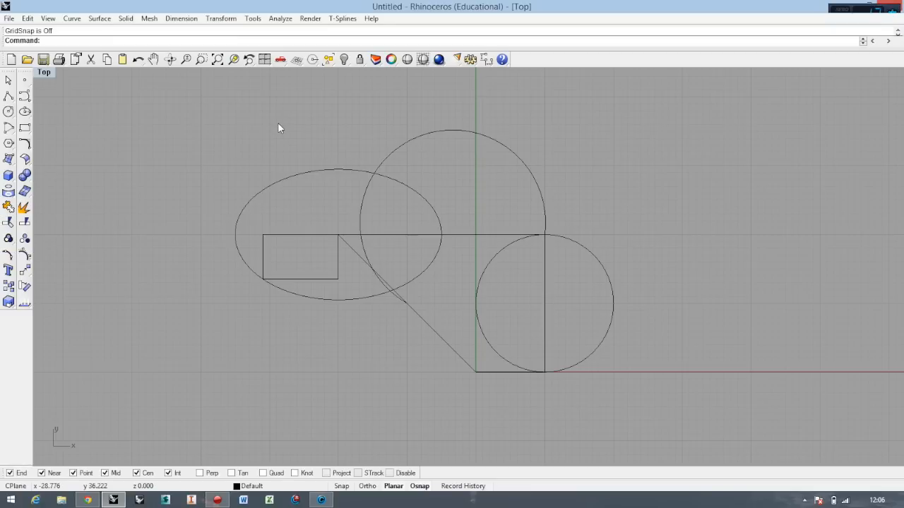
mouse_move(277, 135)
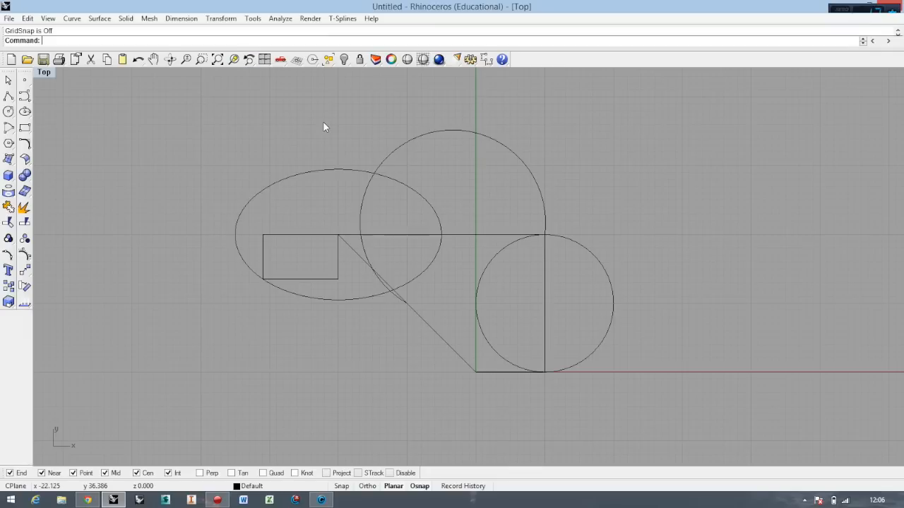
mouse_move(619, 199)
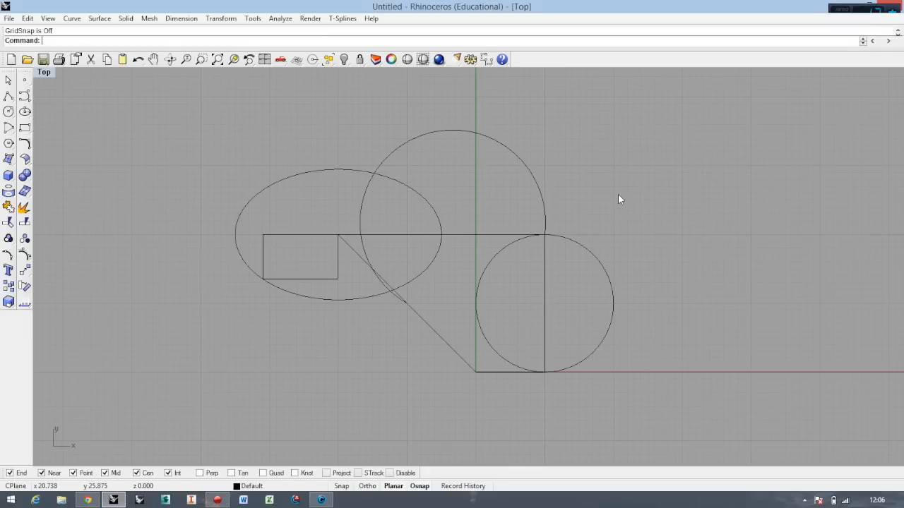
mouse_move(620, 201)
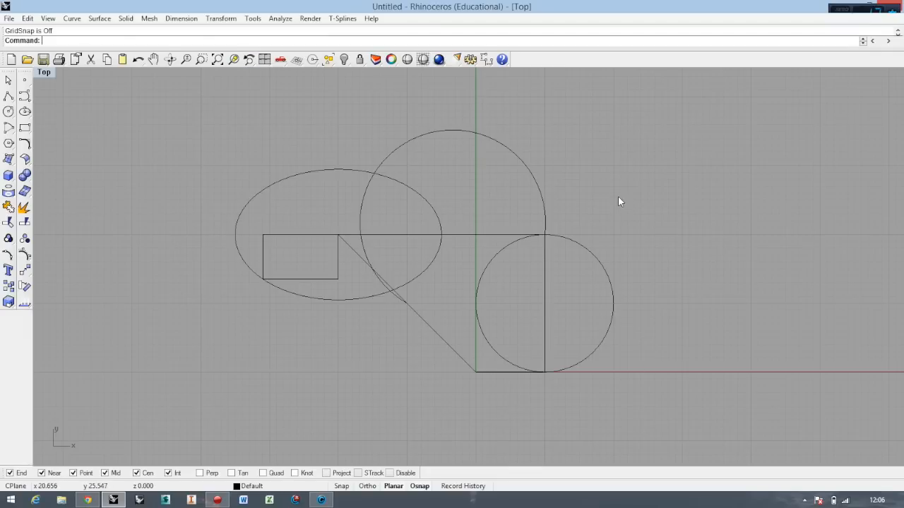
mouse_move(657, 132)
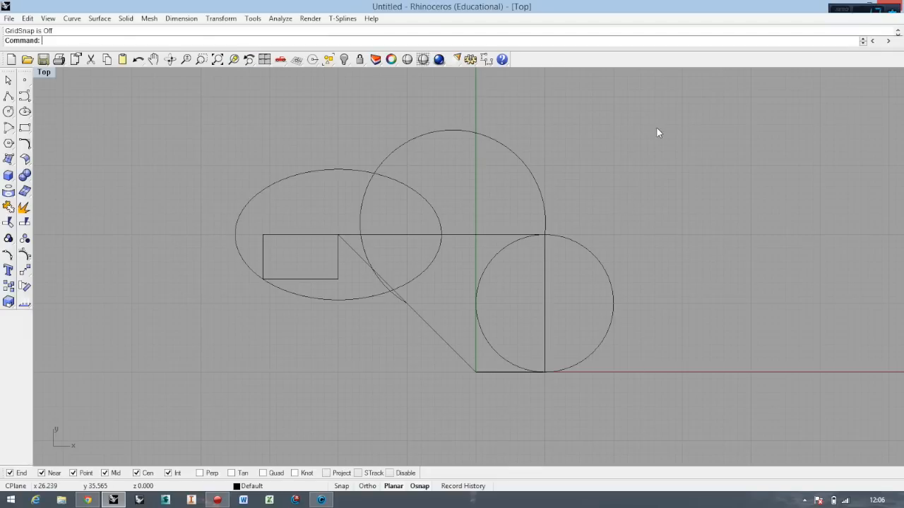
mouse_move(416, 184)
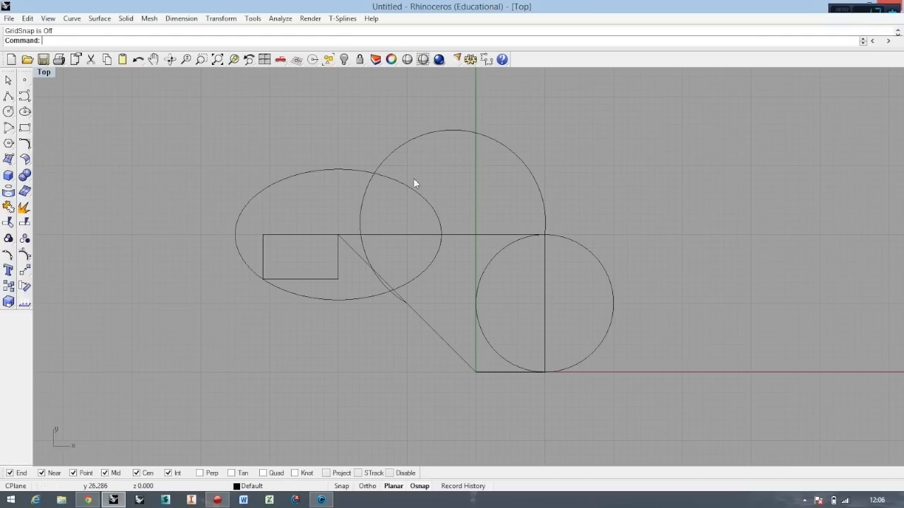
mouse_move(185, 222)
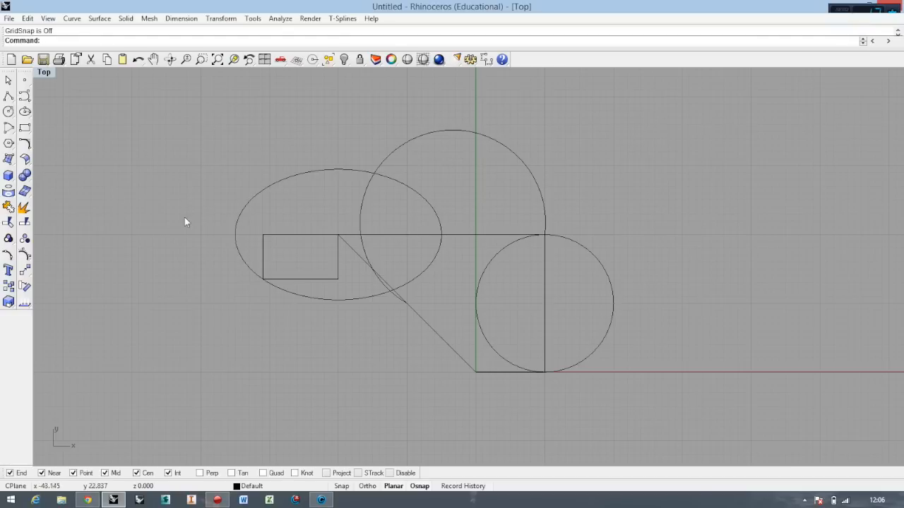
mouse_move(337, 175)
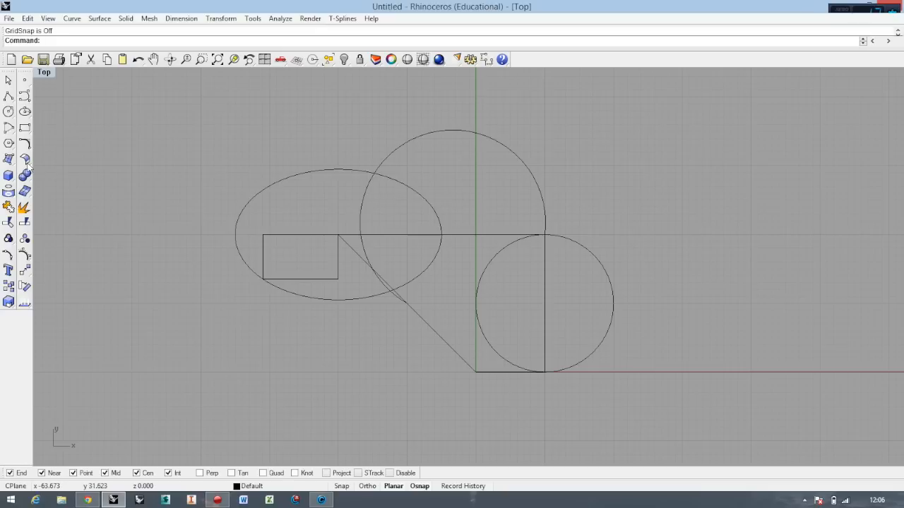
Step: Start the Trim tool to cut the overlapping curves
click(9, 222)
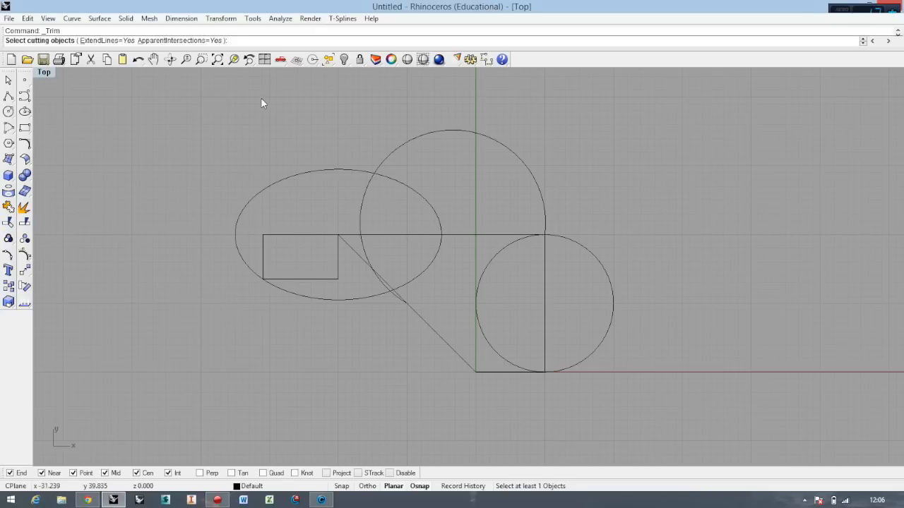
mouse_move(263, 104)
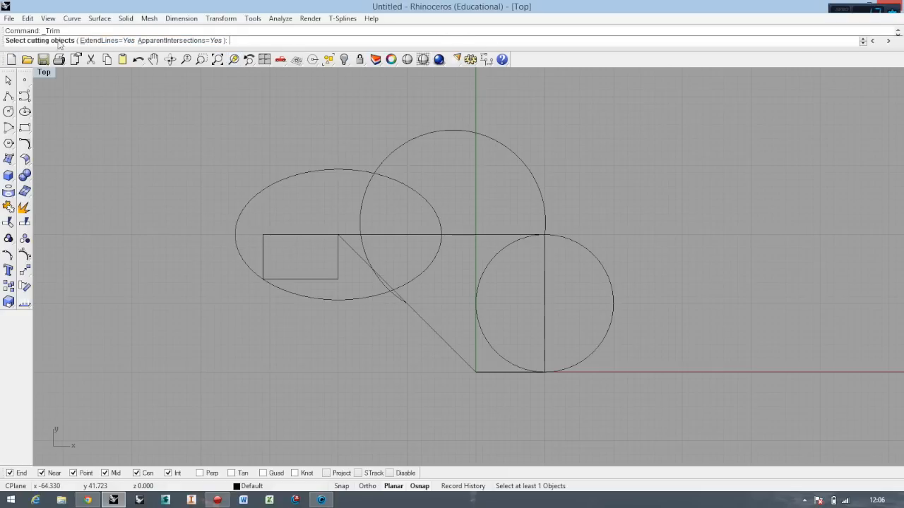
mouse_move(125, 231)
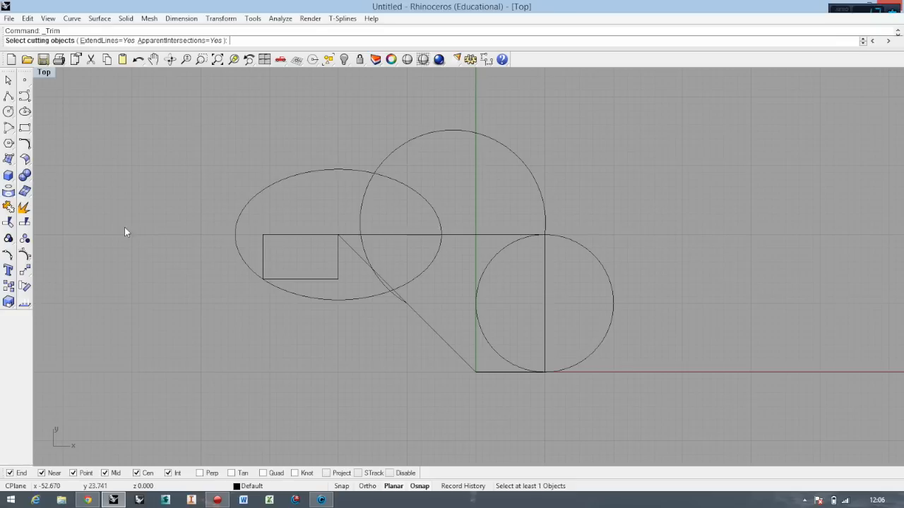
mouse_move(281, 193)
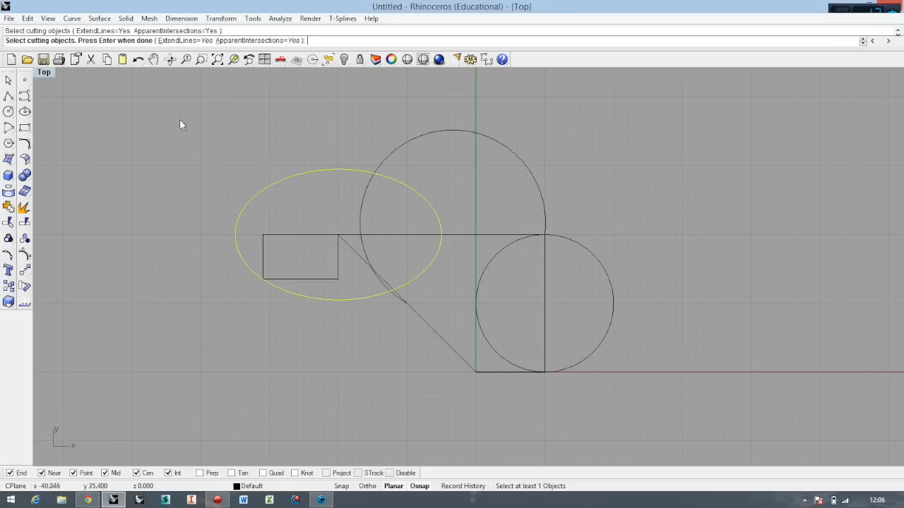
mouse_move(515, 158)
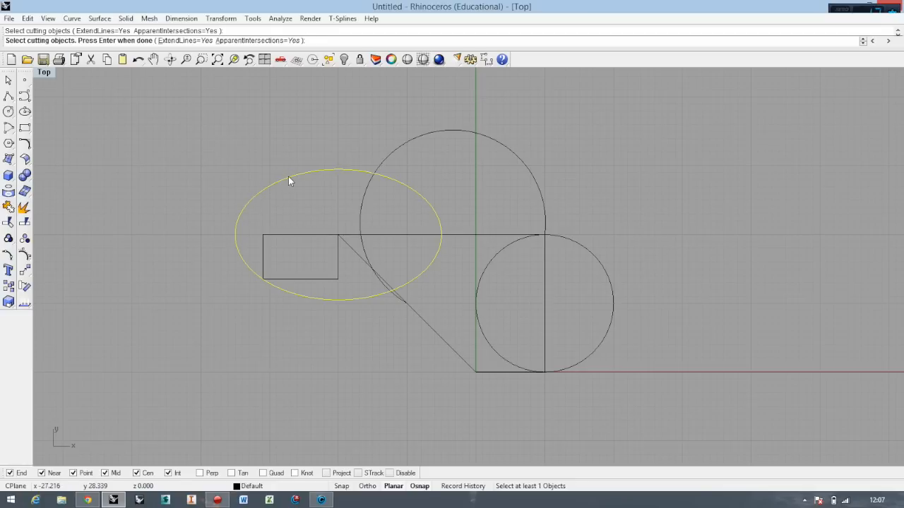
mouse_move(263, 188)
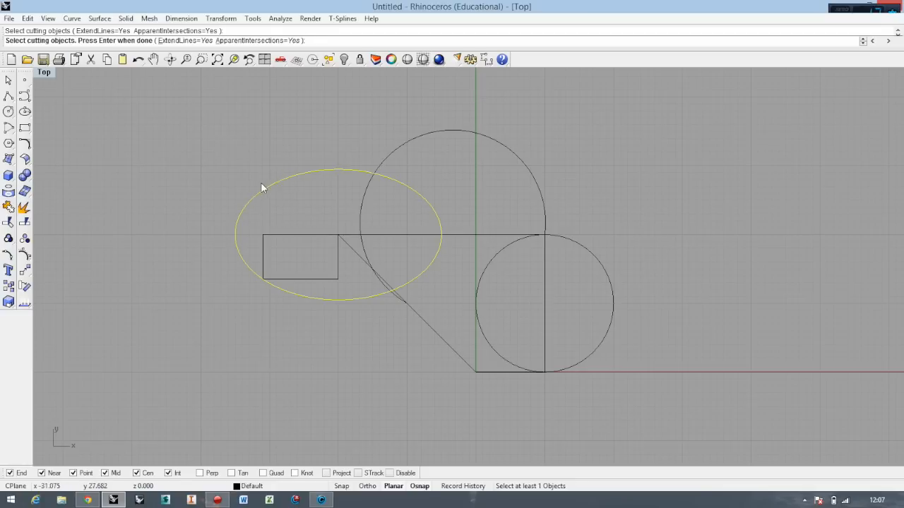
mouse_move(168, 146)
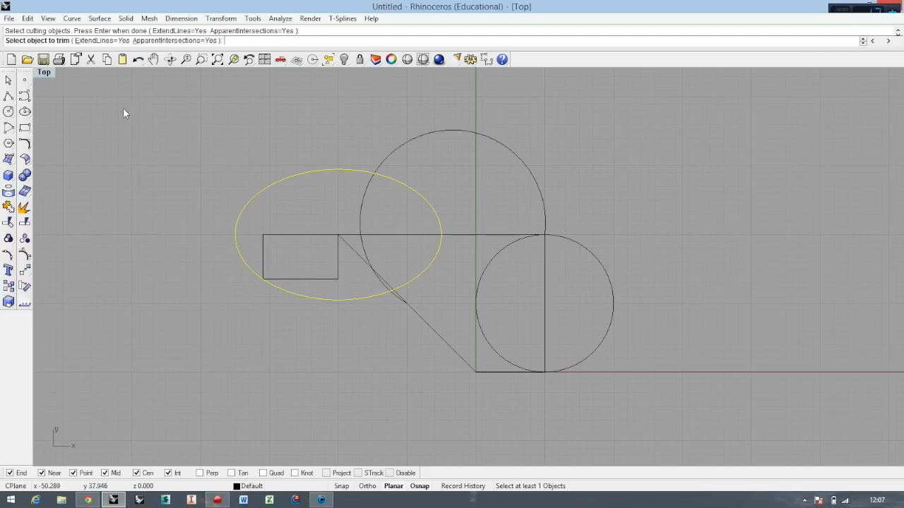
mouse_move(448, 139)
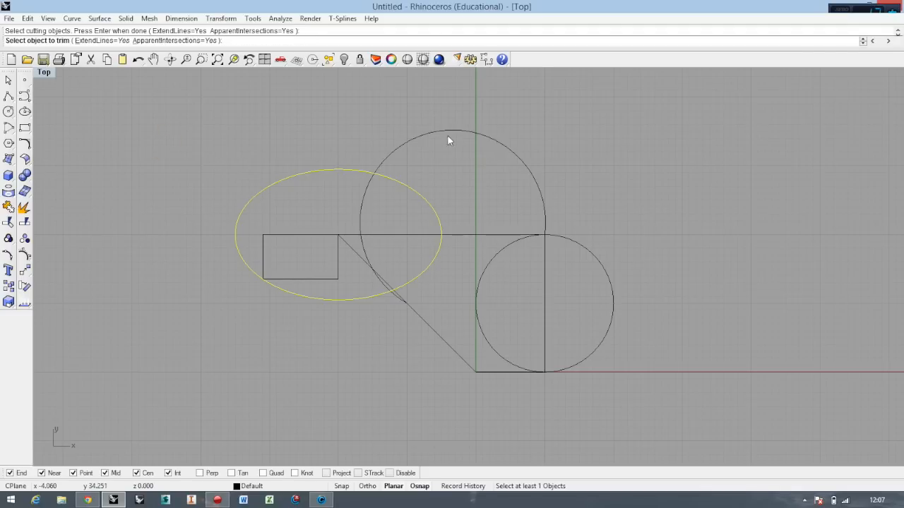
mouse_move(421, 129)
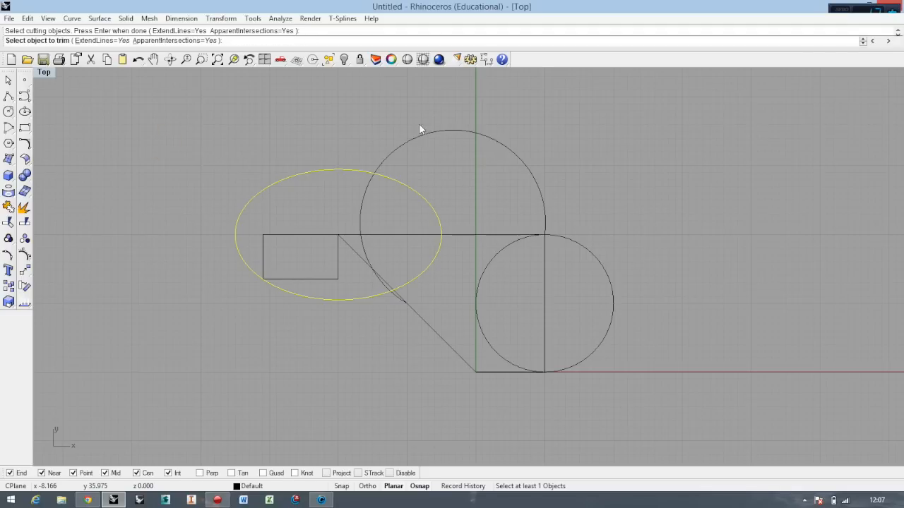
Step: Trim away the rectangle, circle arc and line pieces inside the ellipse
click(367, 236)
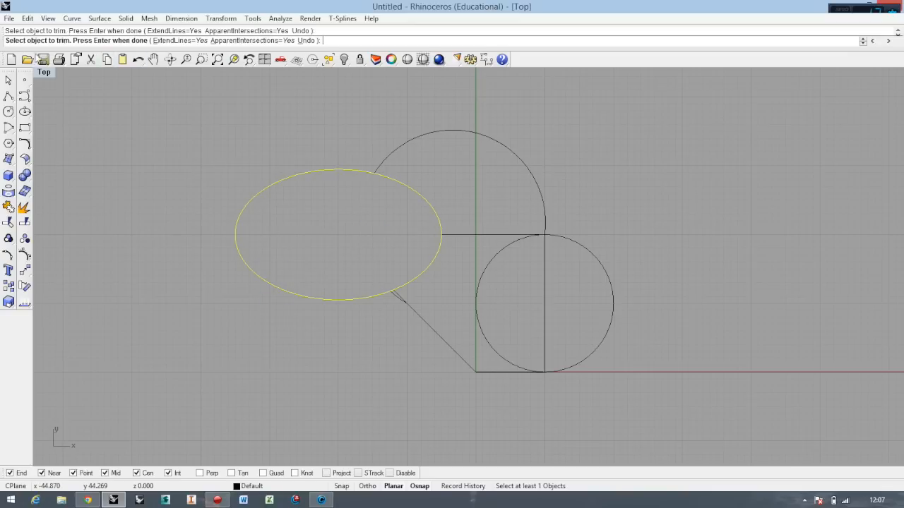
mouse_move(148, 138)
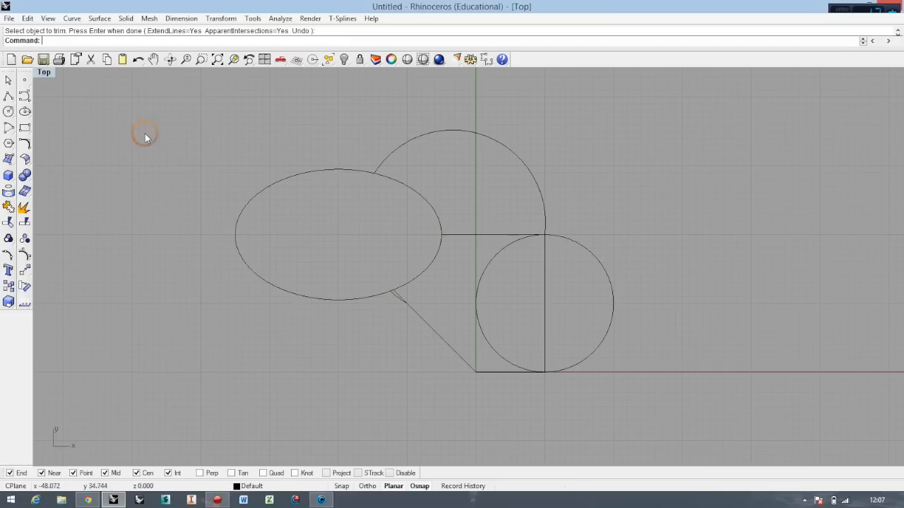
mouse_move(397, 113)
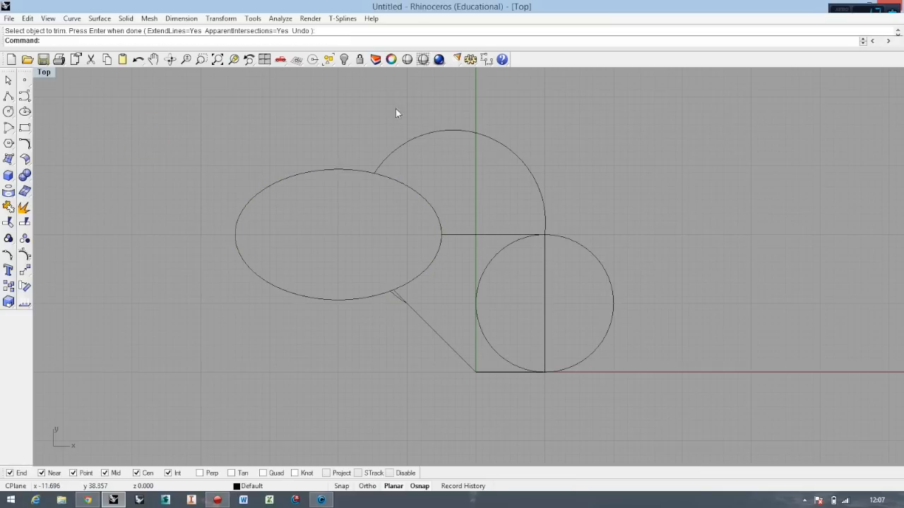
mouse_move(412, 143)
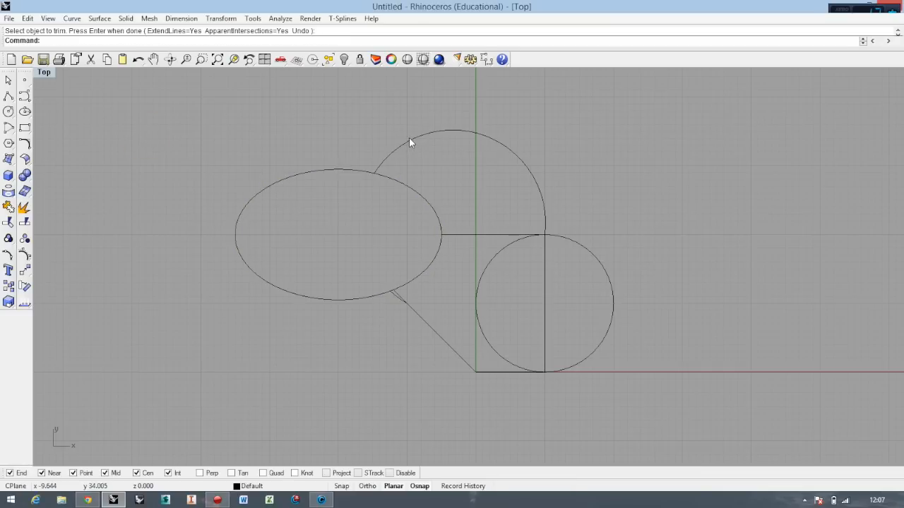
mouse_move(433, 214)
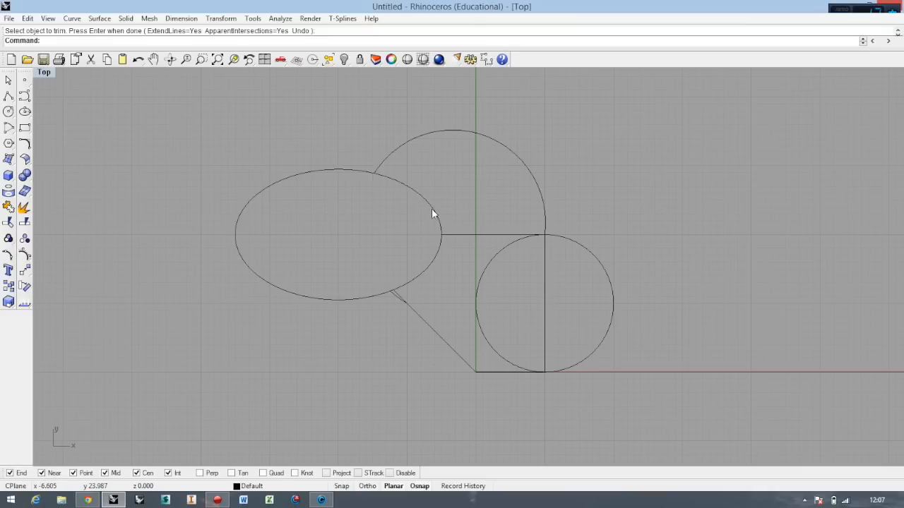
mouse_move(376, 131)
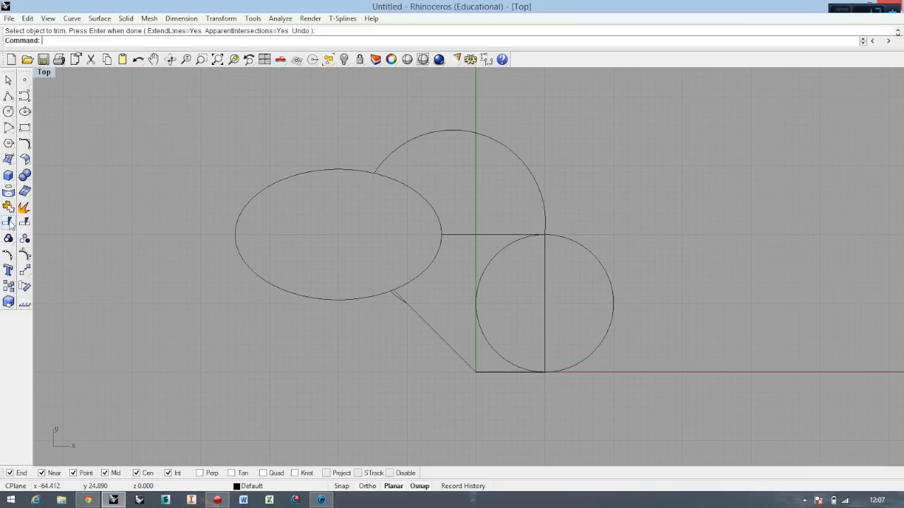
mouse_move(9, 222)
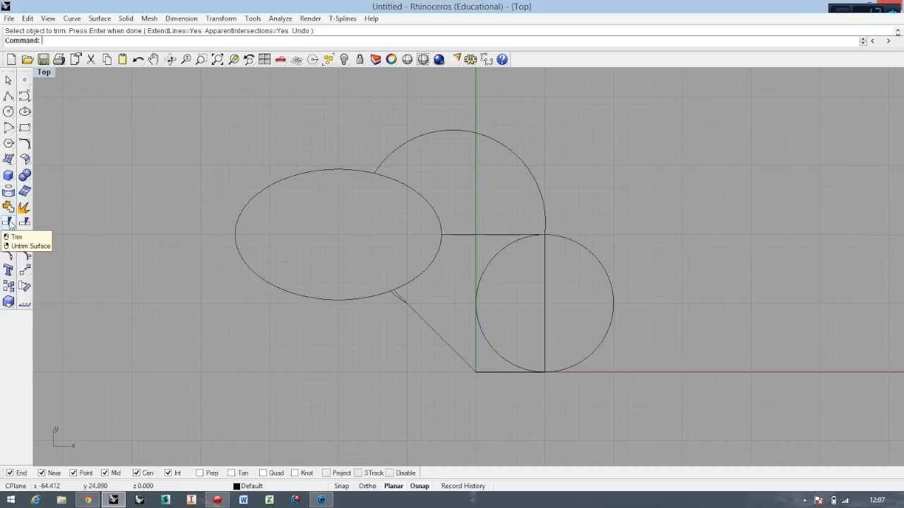
mouse_move(111, 202)
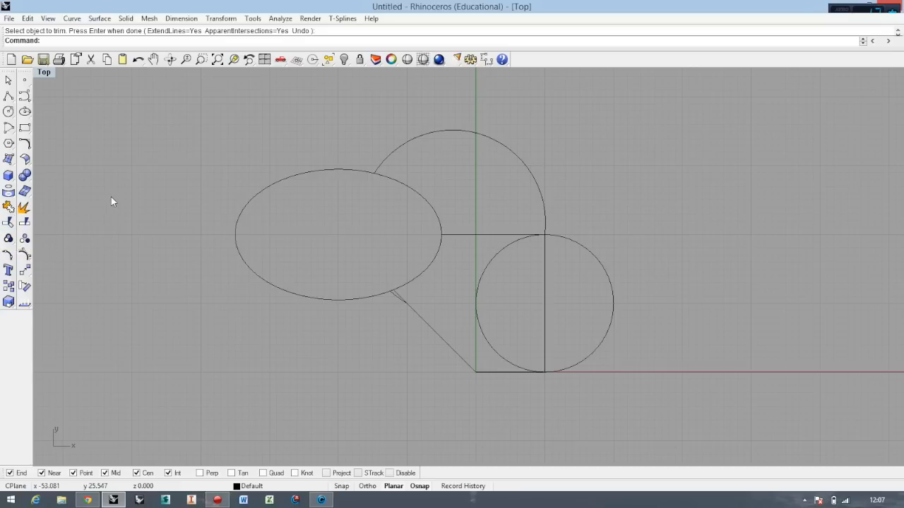
Step: Undo the last trim with Ctrl+Z to restore the inner curves
key(ctrl+z)
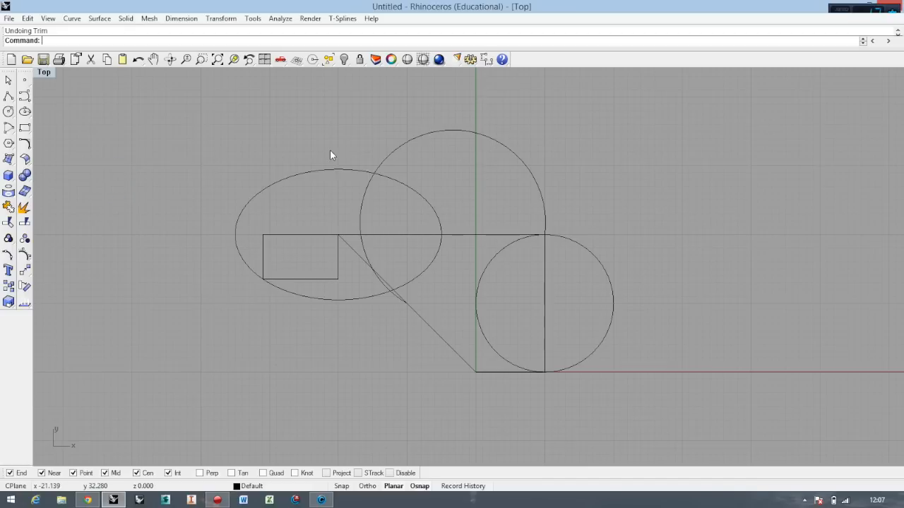
mouse_move(7, 226)
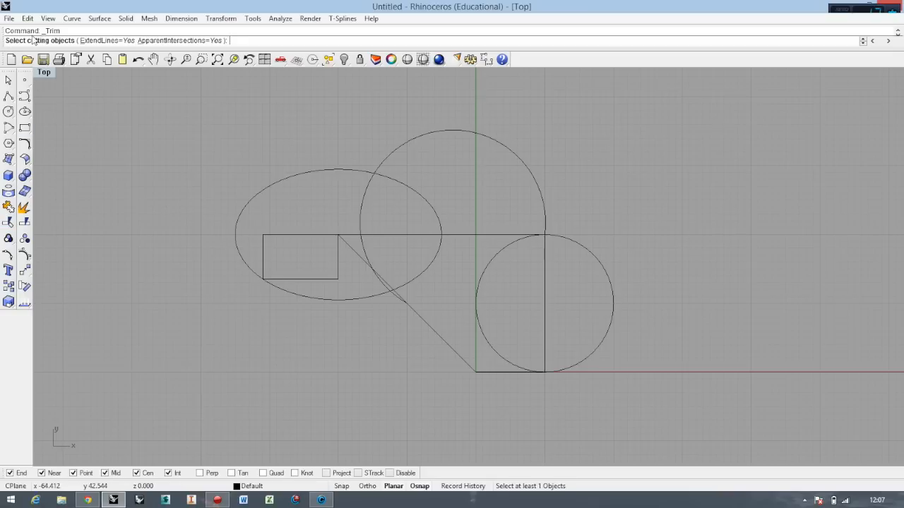
mouse_move(32, 90)
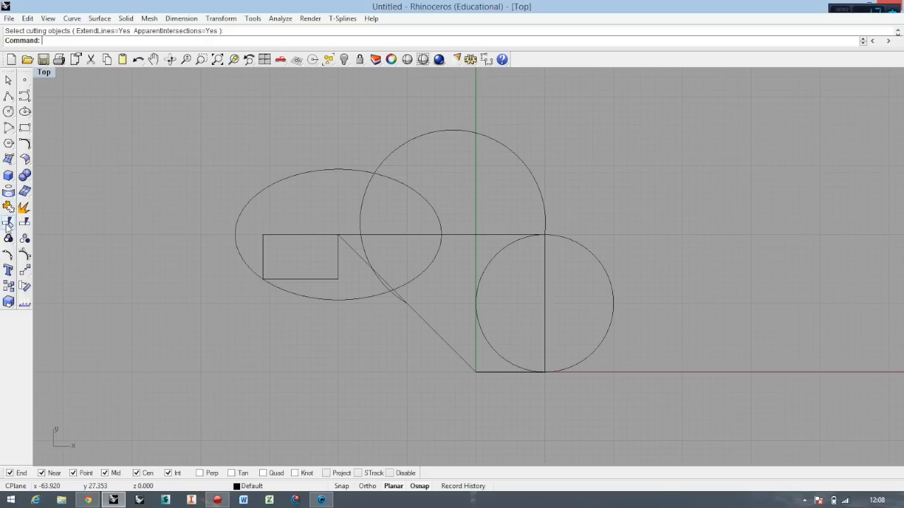
mouse_move(339, 174)
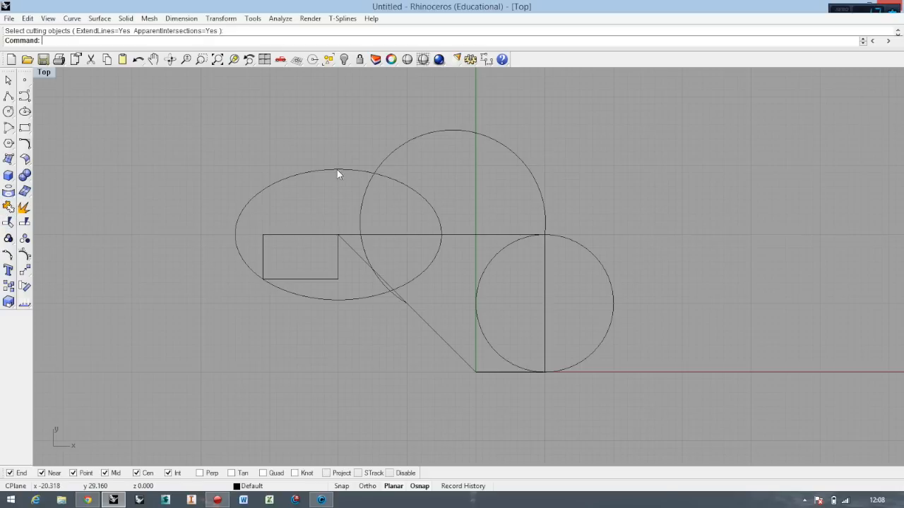
click(339, 175)
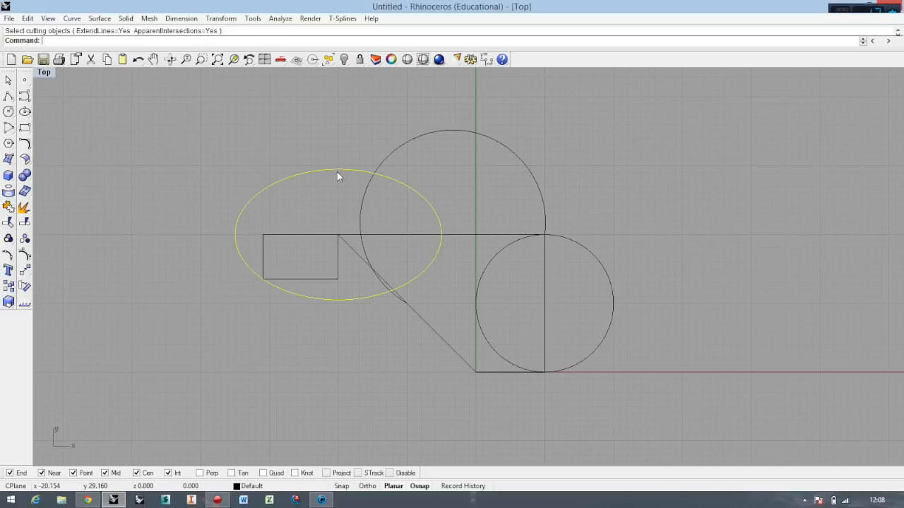
mouse_move(339, 175)
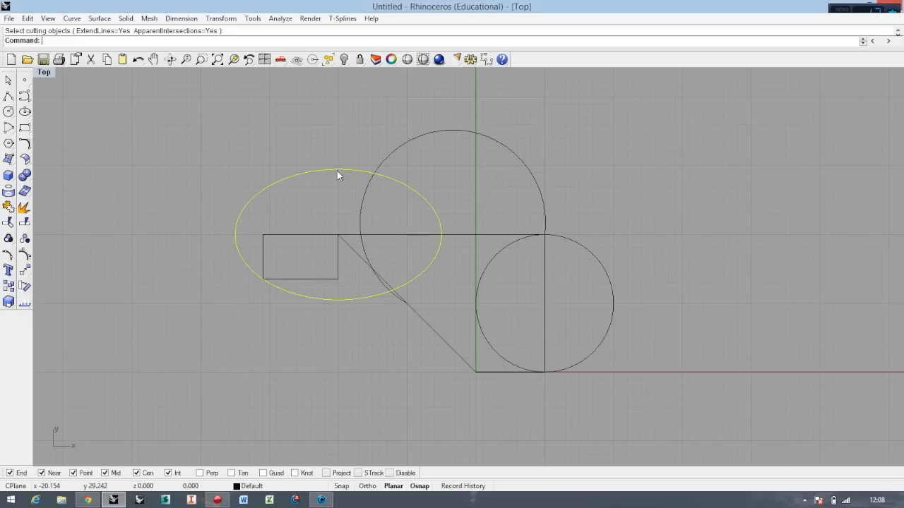
mouse_move(10, 221)
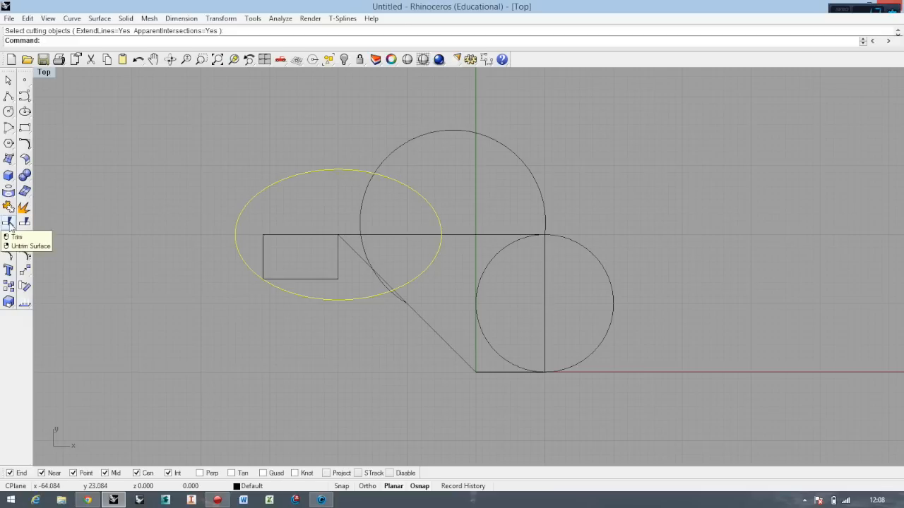
click(10, 222)
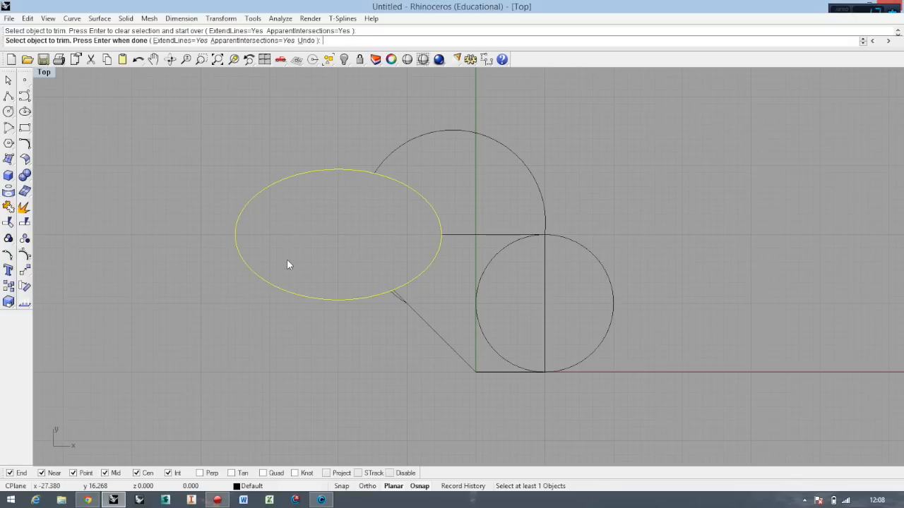
mouse_move(269, 147)
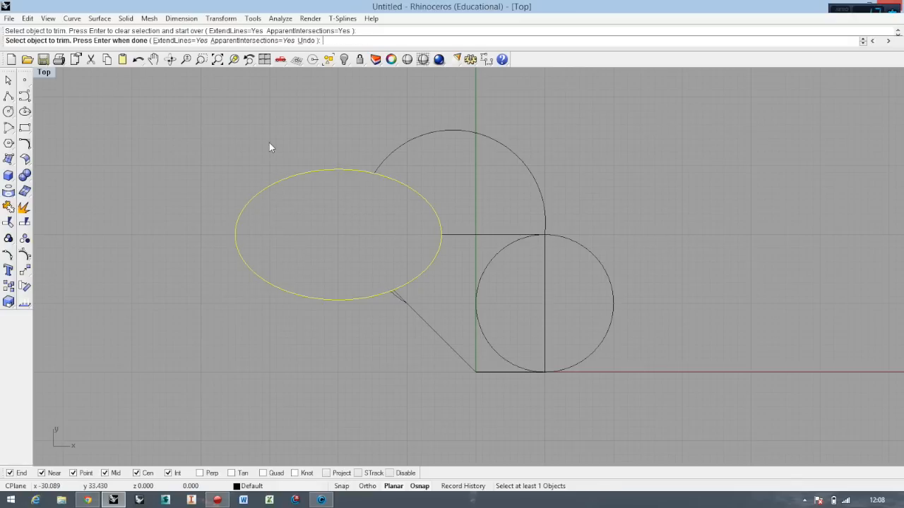
mouse_move(297, 122)
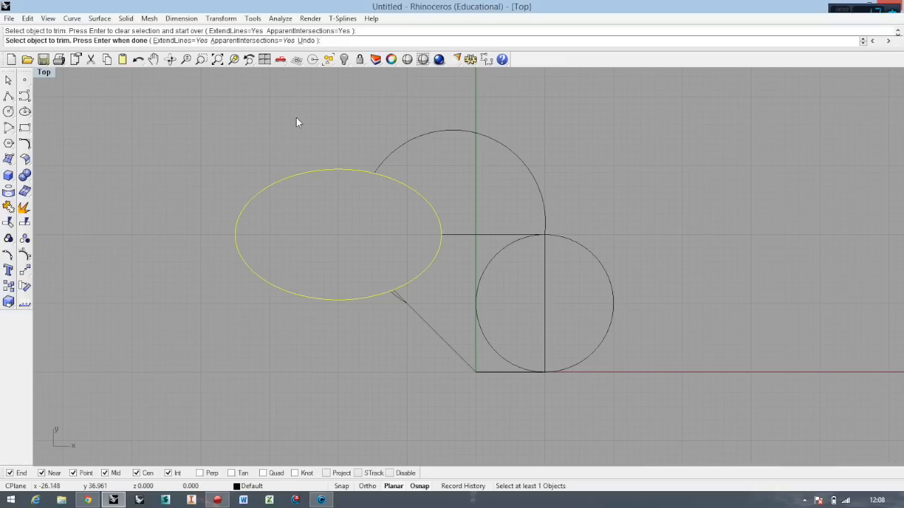
mouse_move(243, 116)
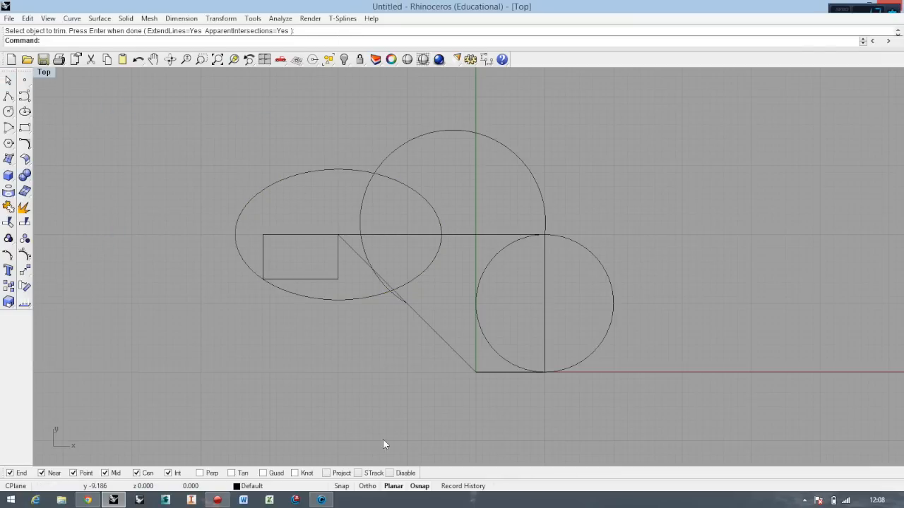
mouse_move(647, 118)
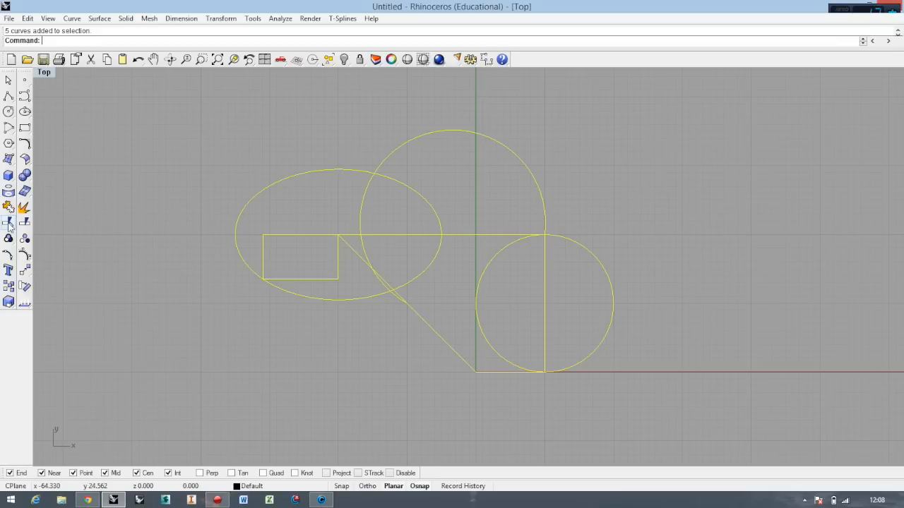
Step: Trim all five curves against each other, removing inner pieces, and end Trim
click(9, 222)
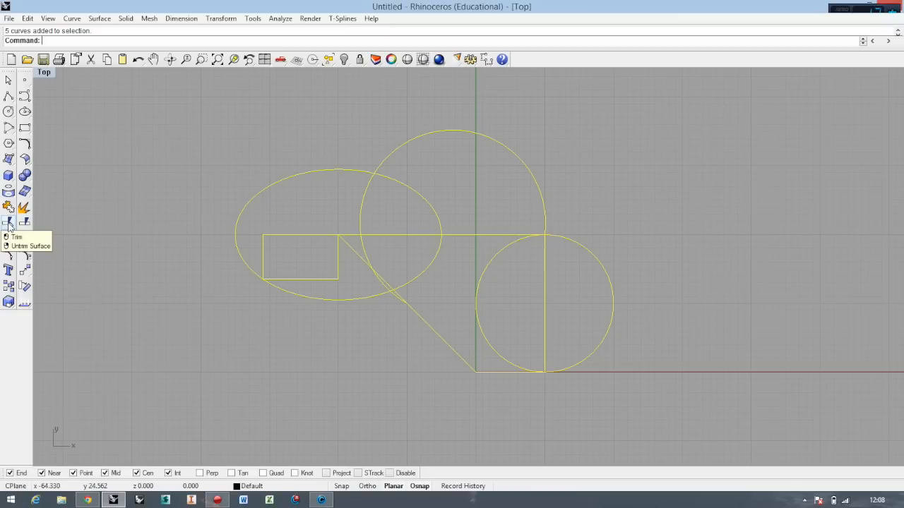
click(8, 222)
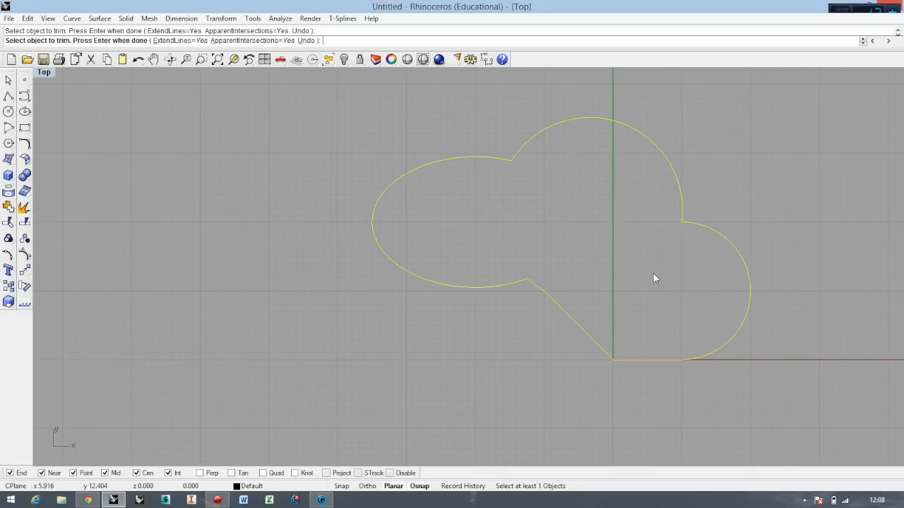
mouse_move(859, 200)
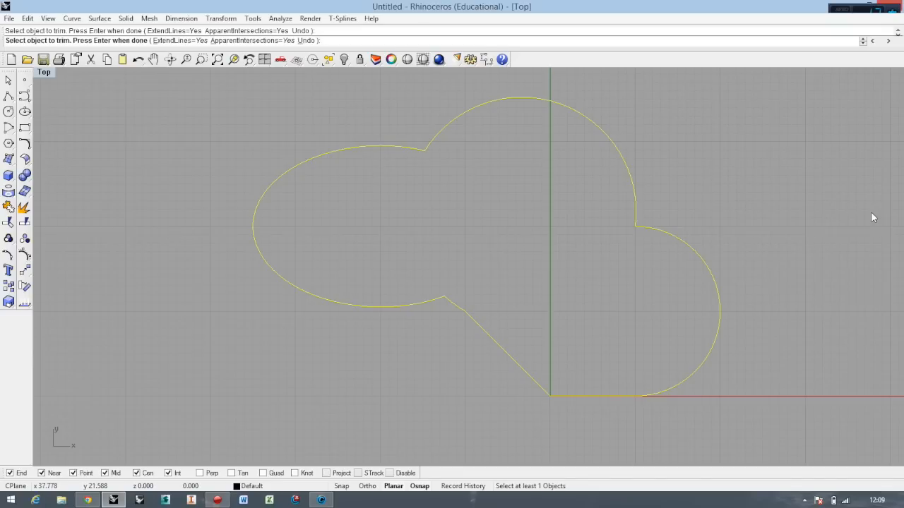
mouse_move(792, 221)
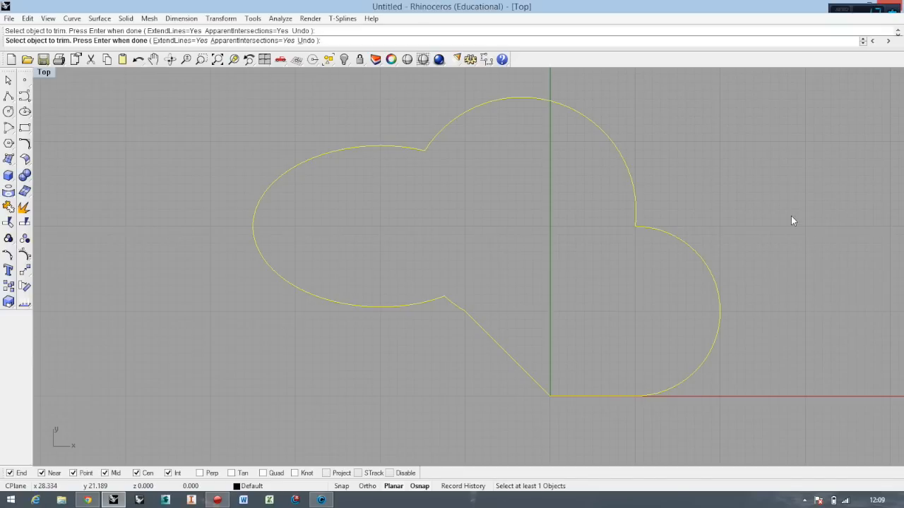
mouse_move(780, 221)
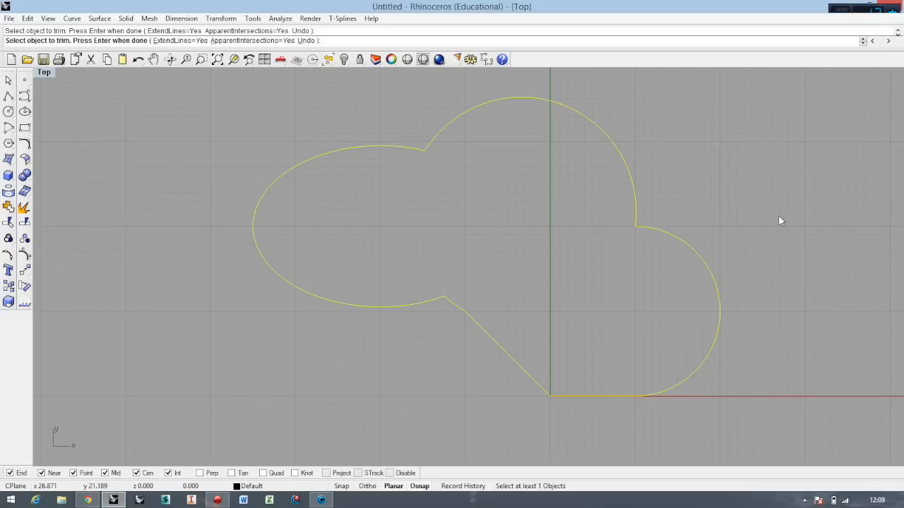
mouse_move(753, 218)
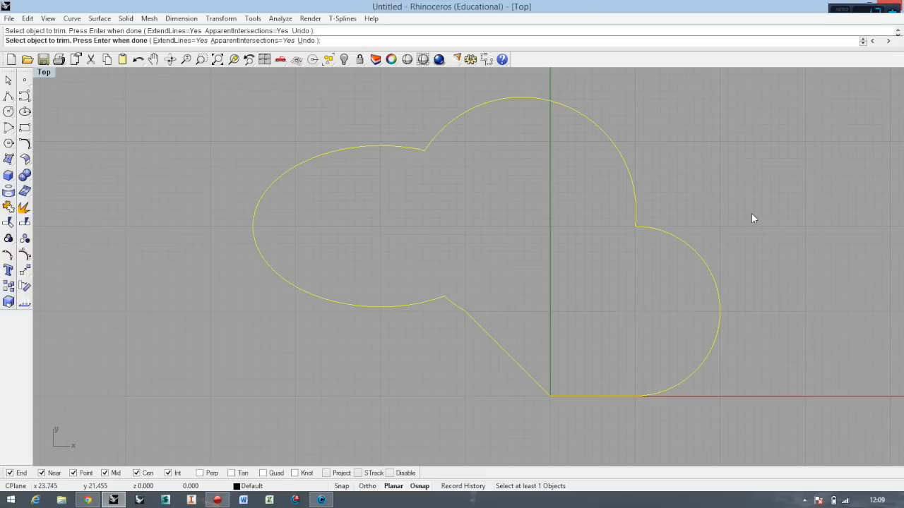
mouse_move(438, 113)
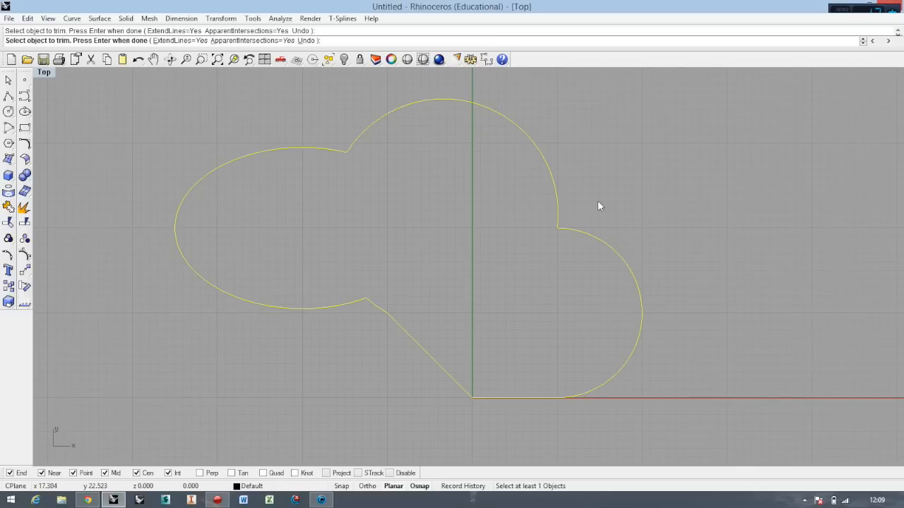
mouse_move(222, 127)
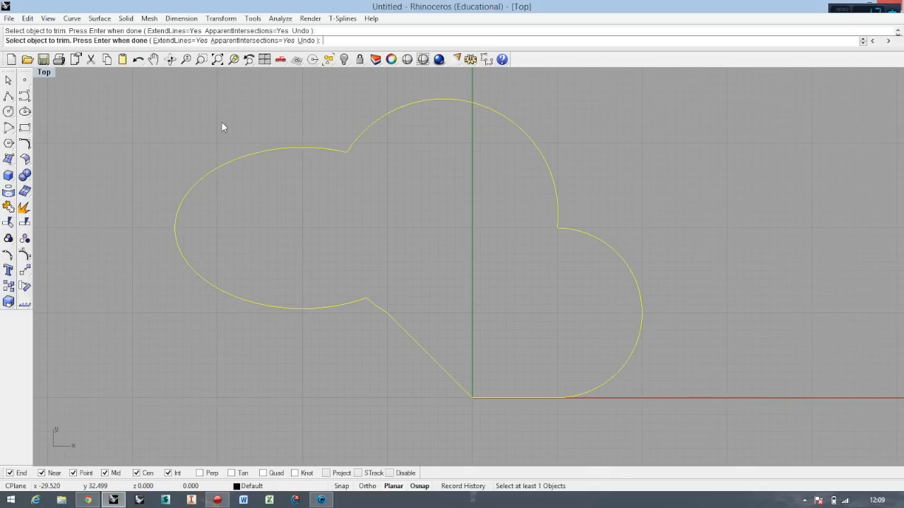
key(Return)
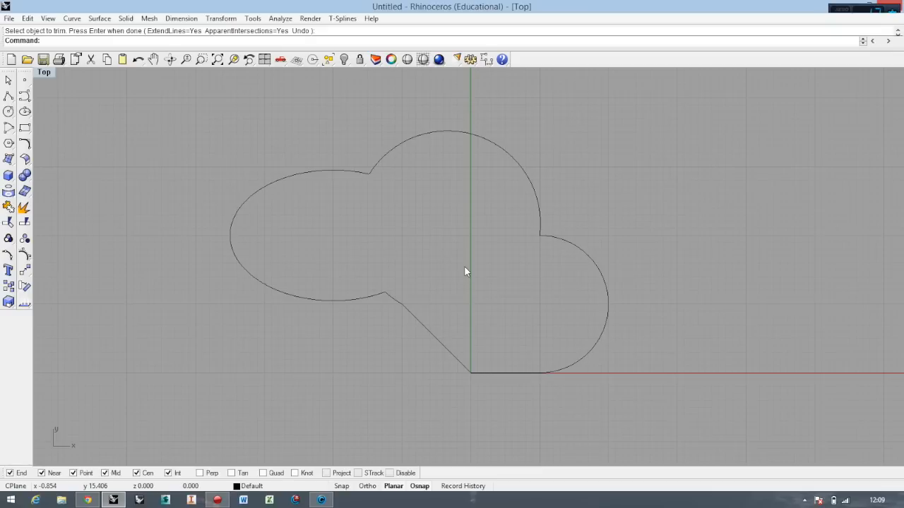
mouse_move(210, 101)
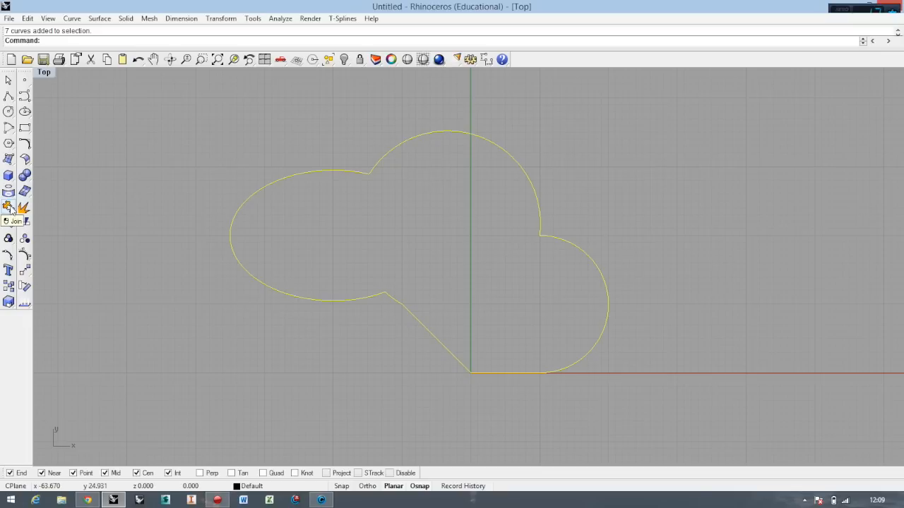
Step: Join the seven selected outline curves into one closed curve
click(9, 207)
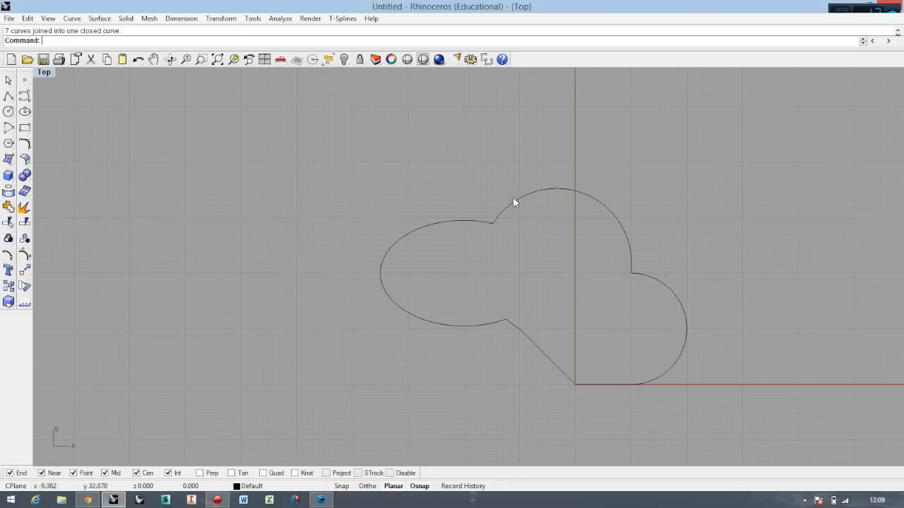
mouse_move(41, 133)
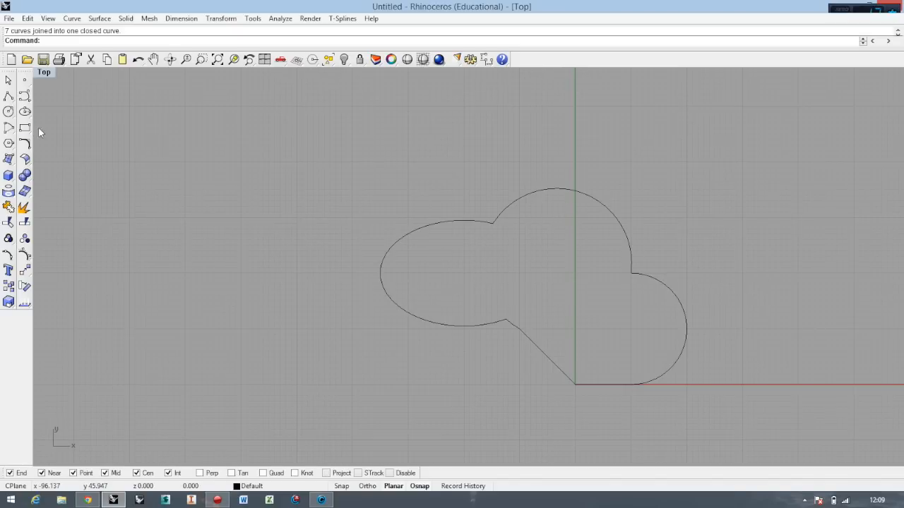
mouse_move(24, 128)
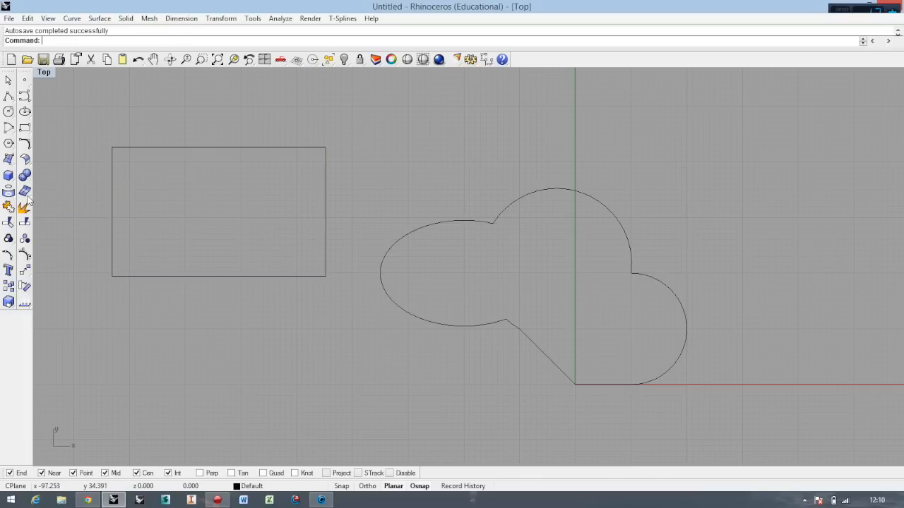
Step: Explode the extra rectangle into four sides, rejoin it, then delete it
click(25, 207)
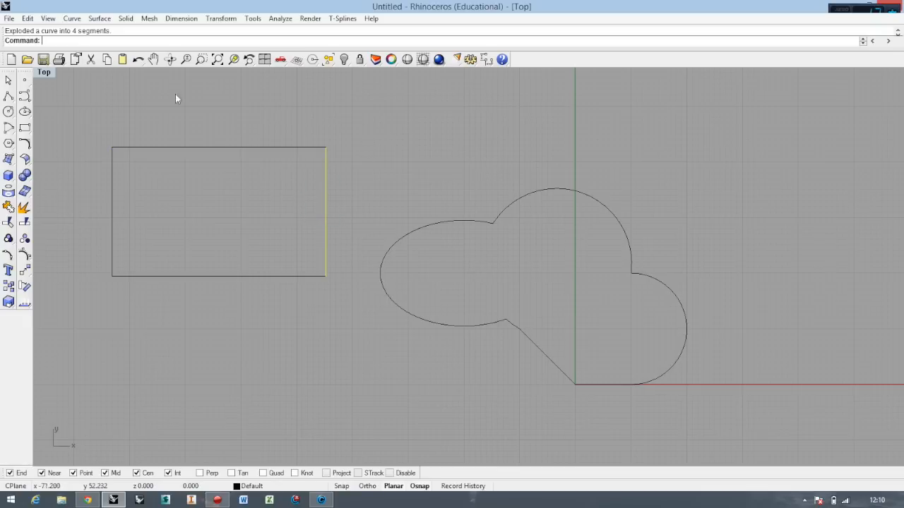
mouse_move(75, 121)
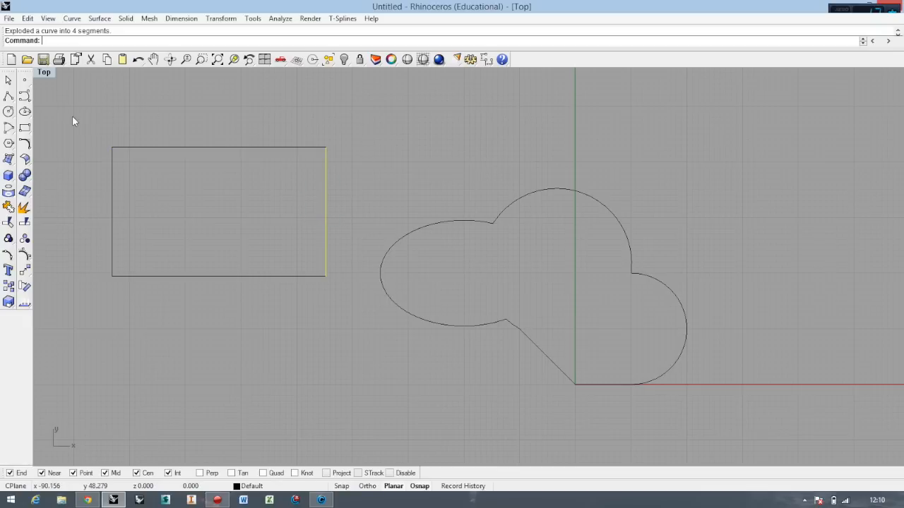
mouse_move(120, 145)
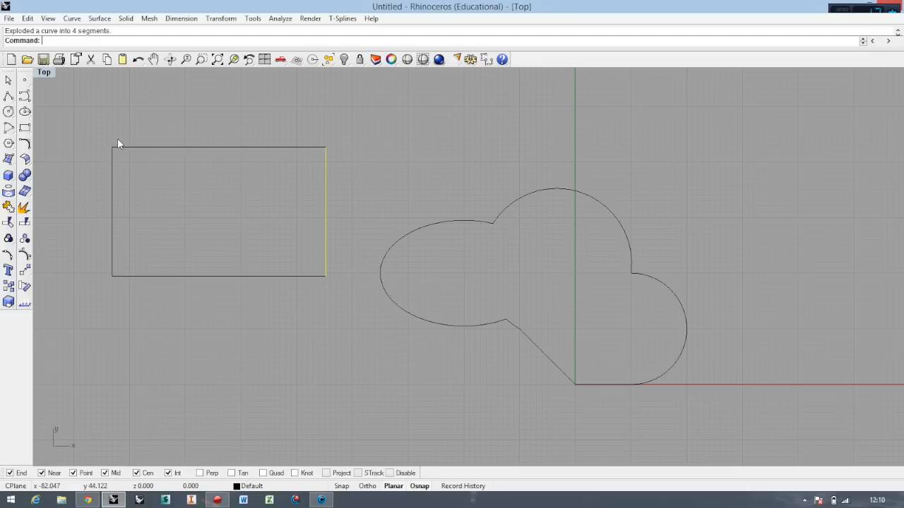
mouse_move(120, 142)
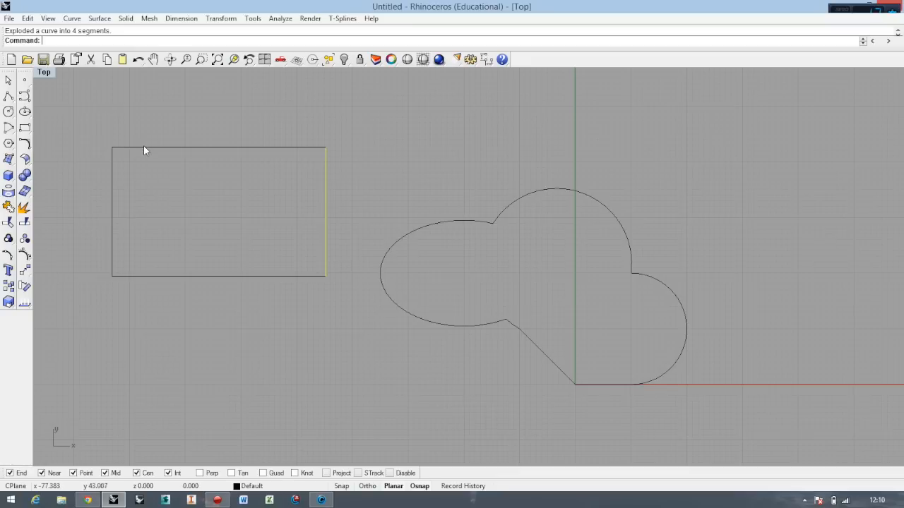
mouse_move(109, 125)
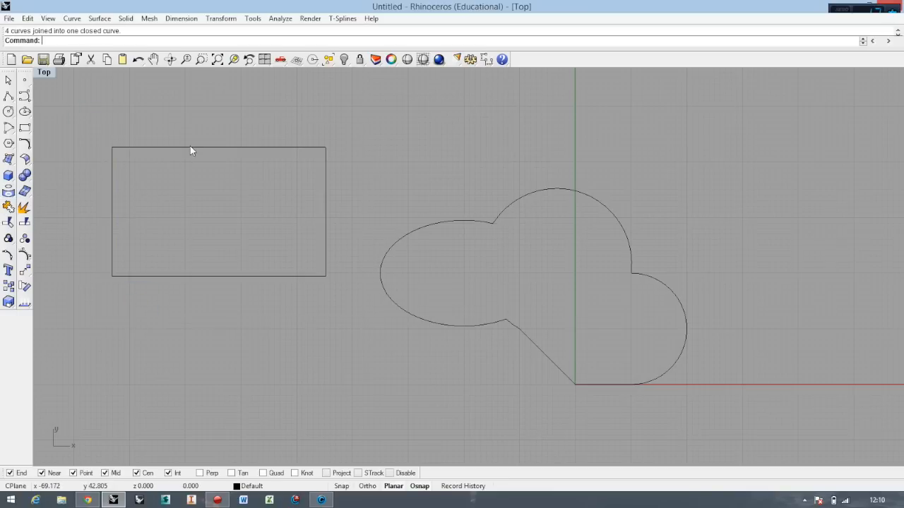
click(191, 150)
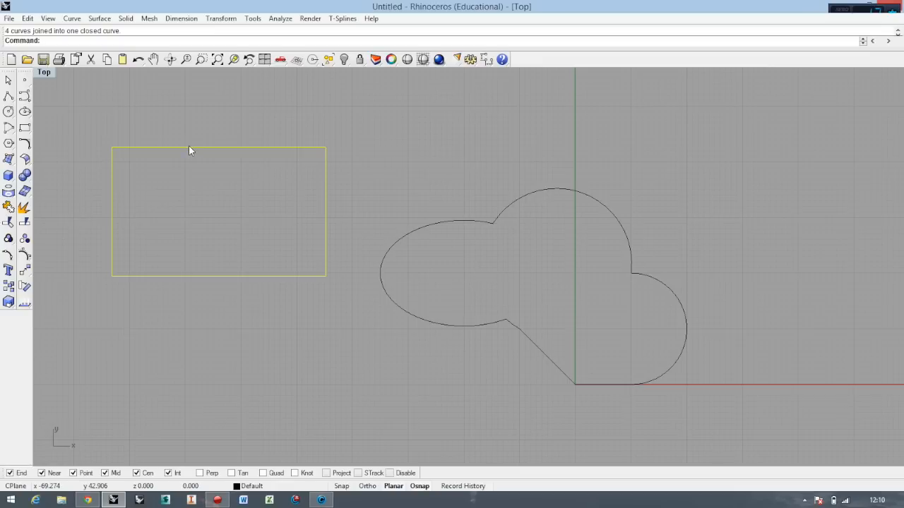
mouse_move(339, 164)
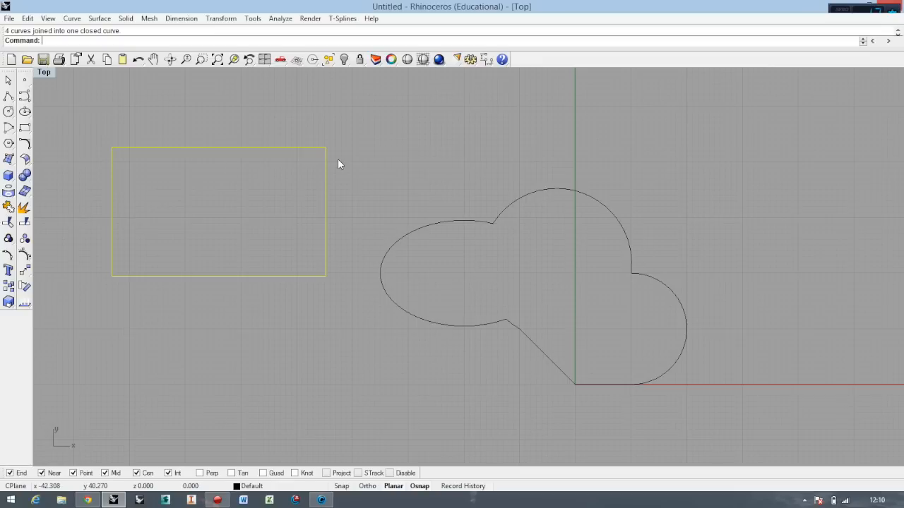
key(Delete)
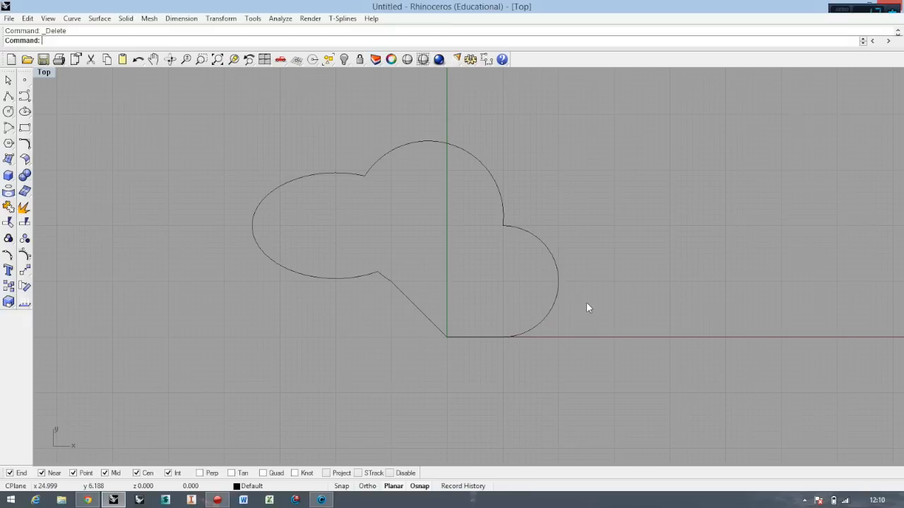
mouse_move(379, 196)
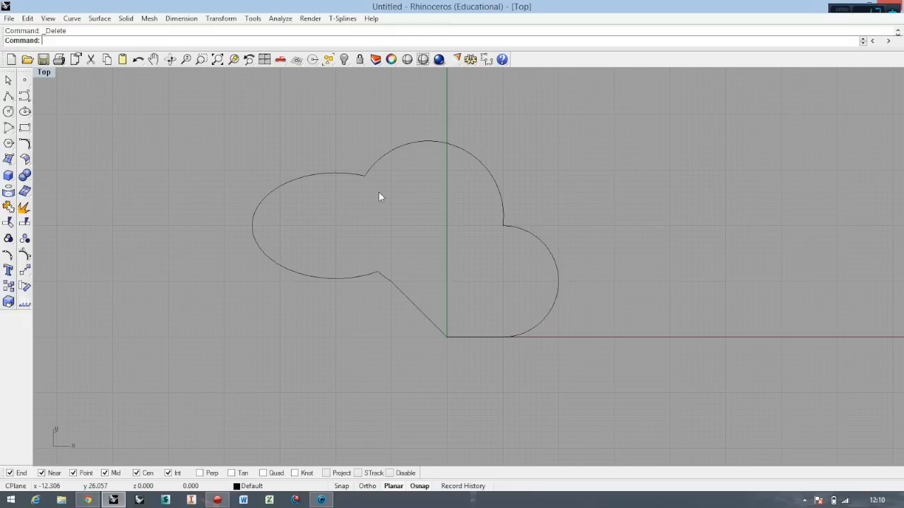
mouse_move(406, 131)
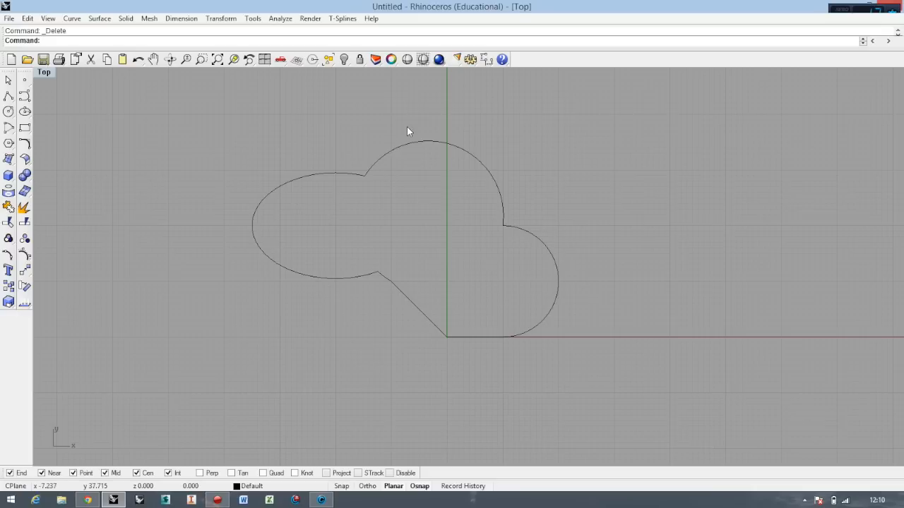
mouse_move(412, 145)
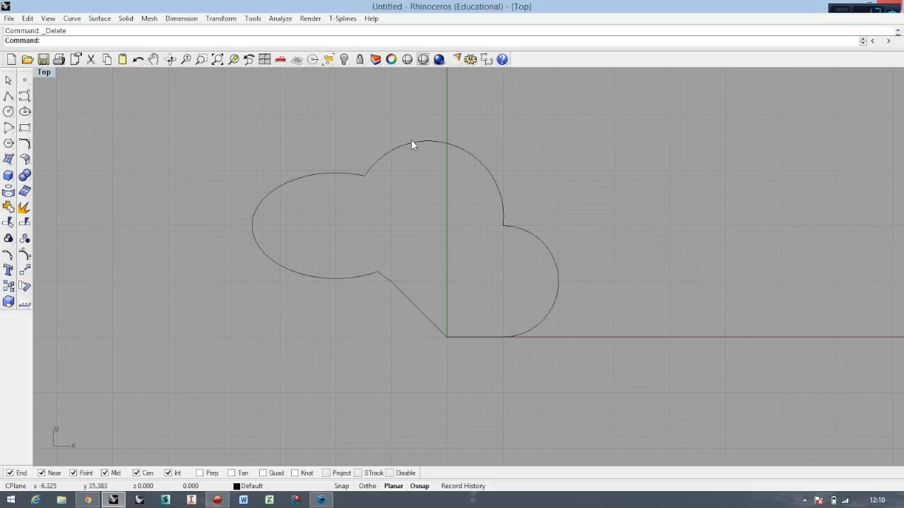
mouse_move(327, 183)
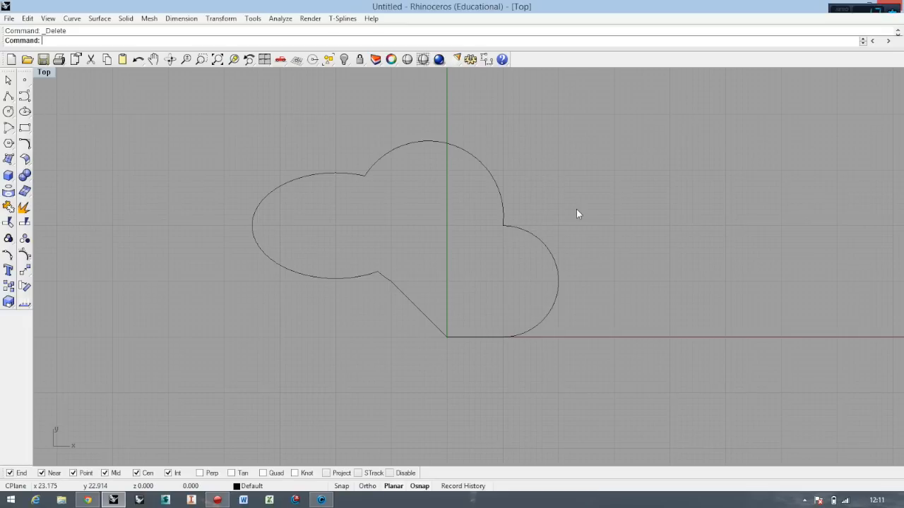
mouse_move(577, 216)
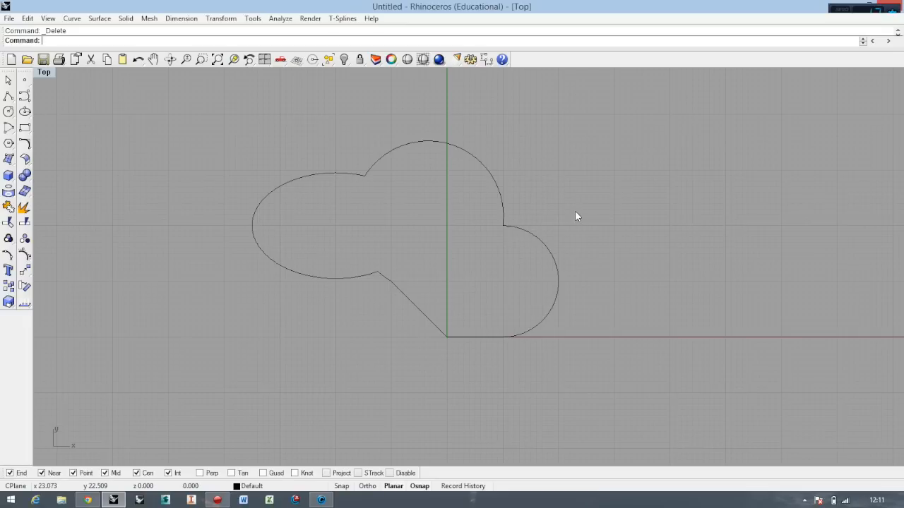